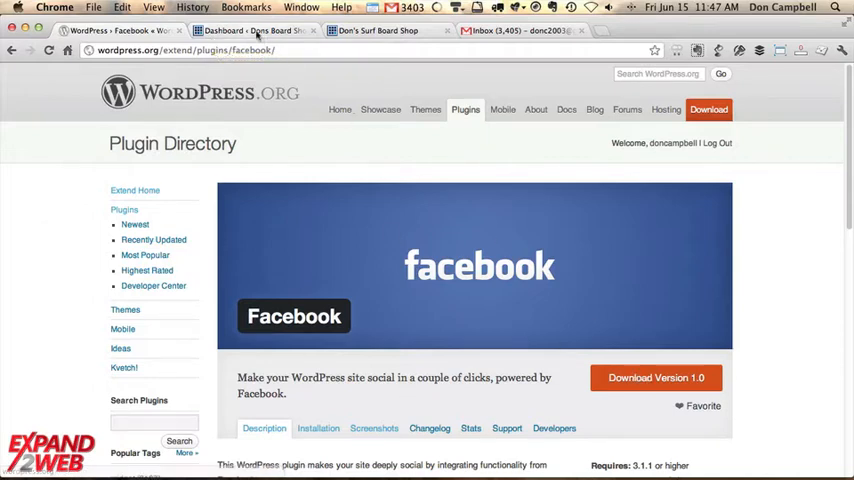
mouse_move(252, 31)
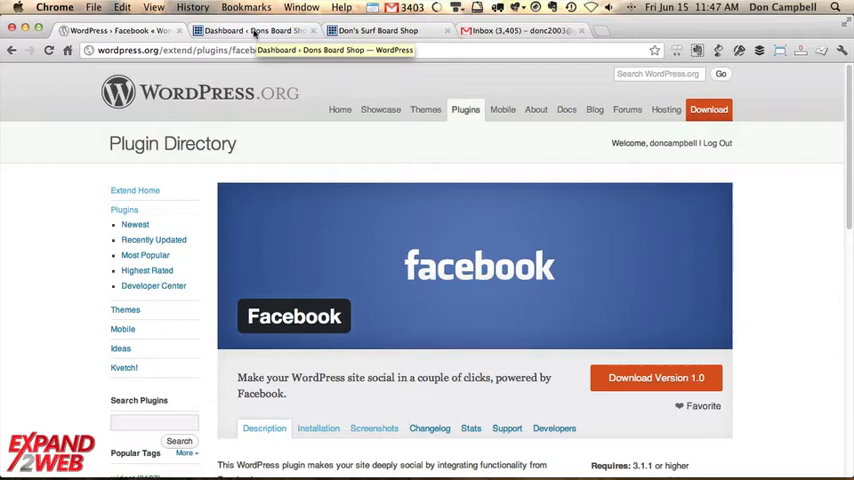
On the Dons Board Shop dashboard, search Plugins > Add New for 'facebook'
left_click(250, 25)
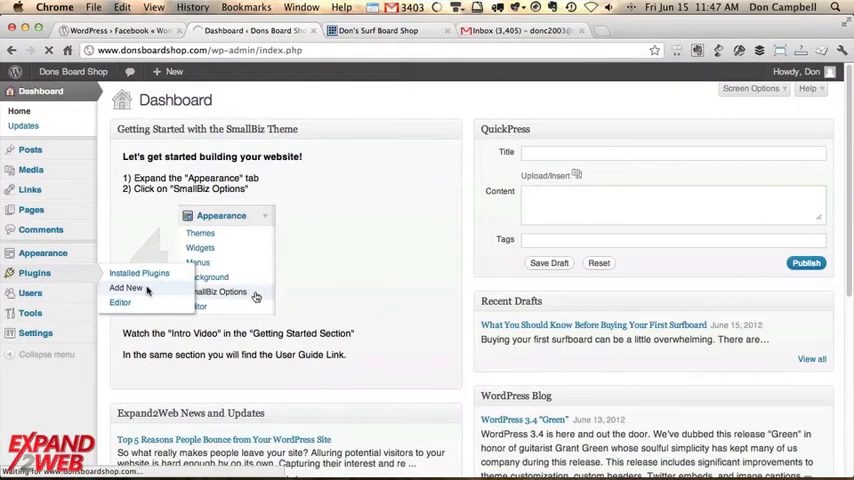
left_click(124, 287)
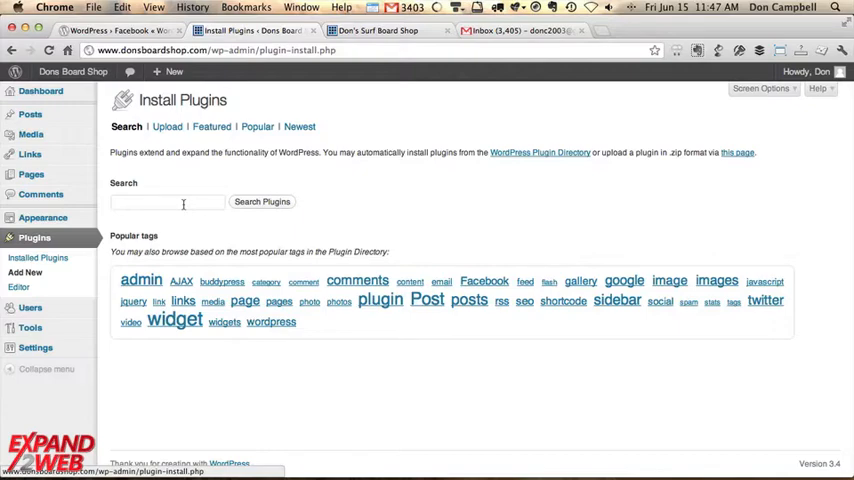
type("facebook")
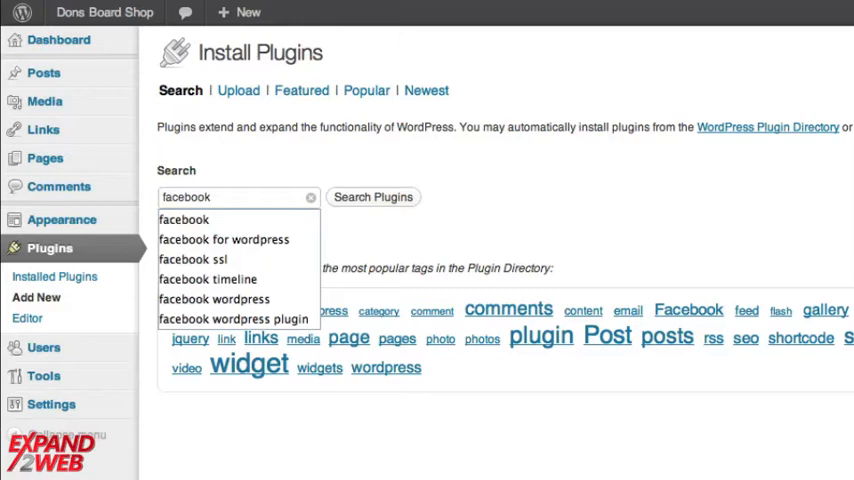
left_click(373, 197)
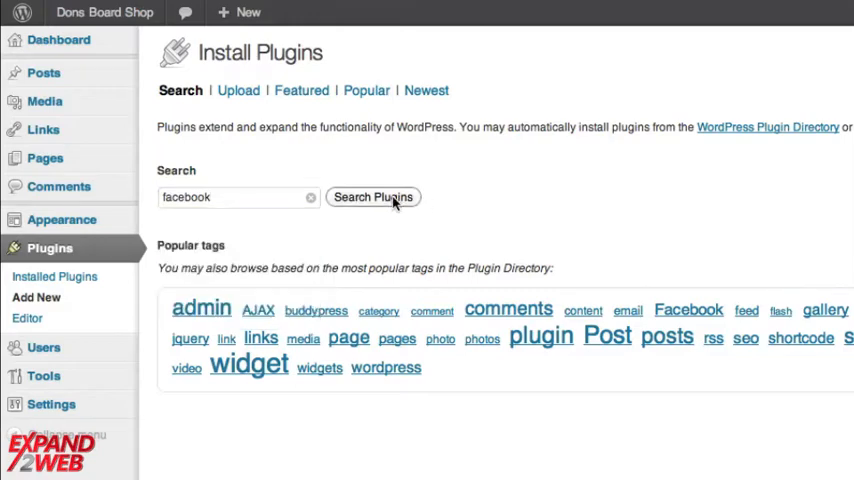
left_click(373, 196)
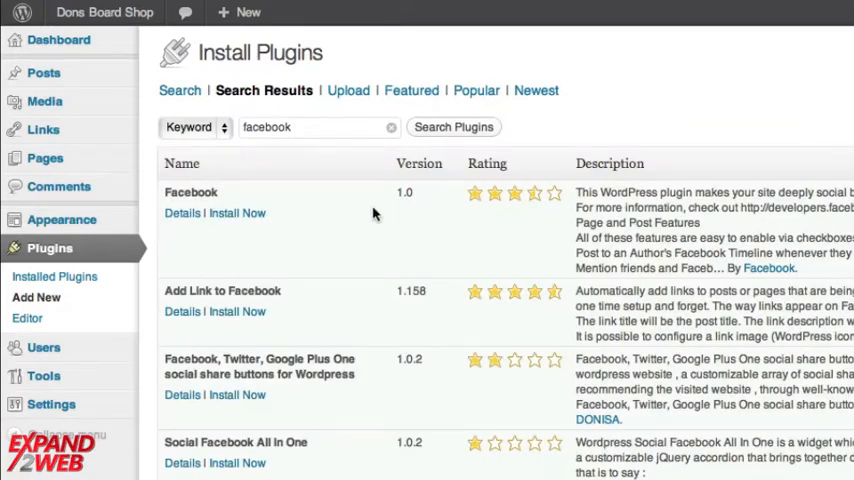
mouse_move(236, 213)
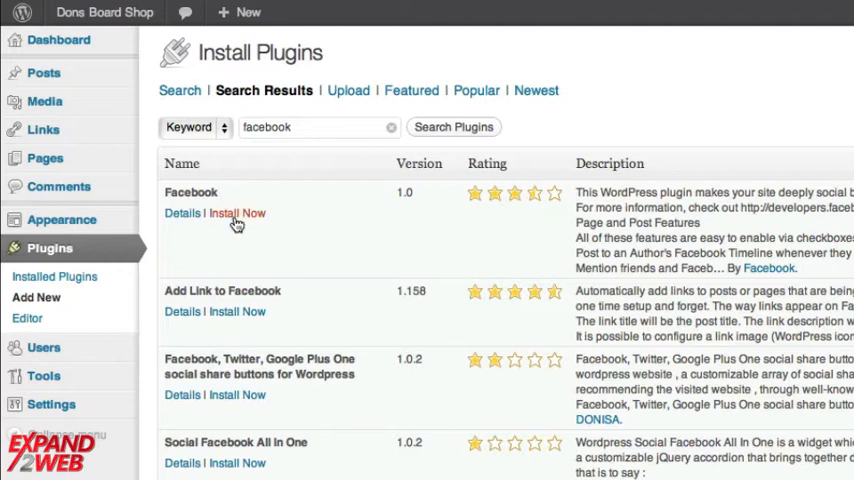
Install the Facebook 1.0 plugin, confirming with OK
left_click(237, 213)
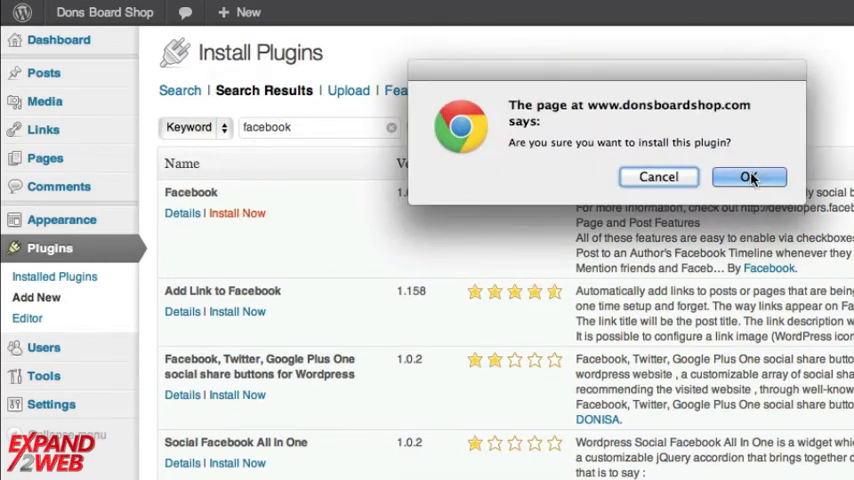
left_click(749, 177)
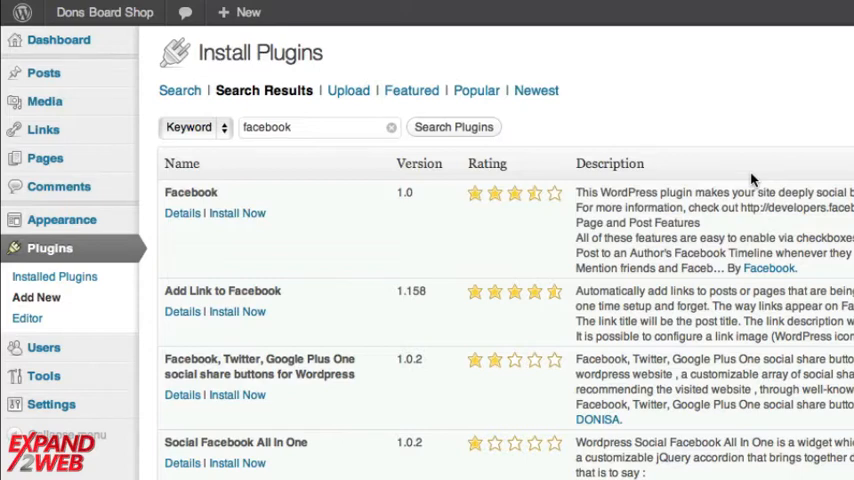
left_click(237, 213)
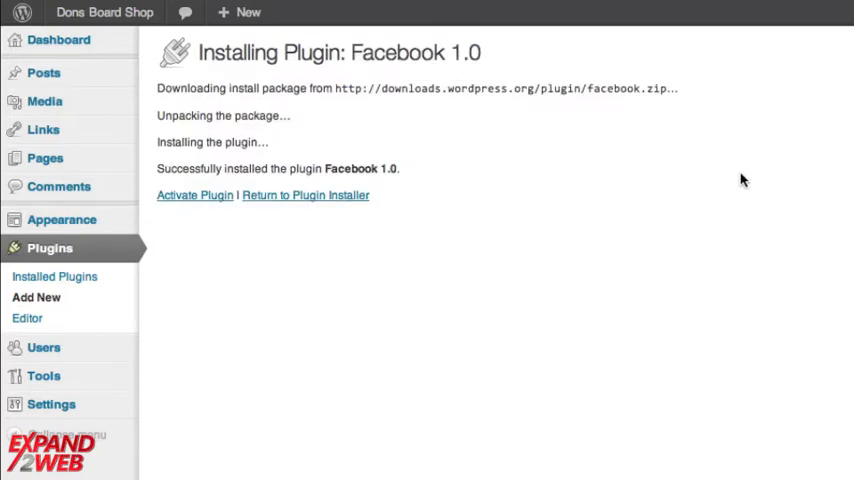
mouse_move(204, 199)
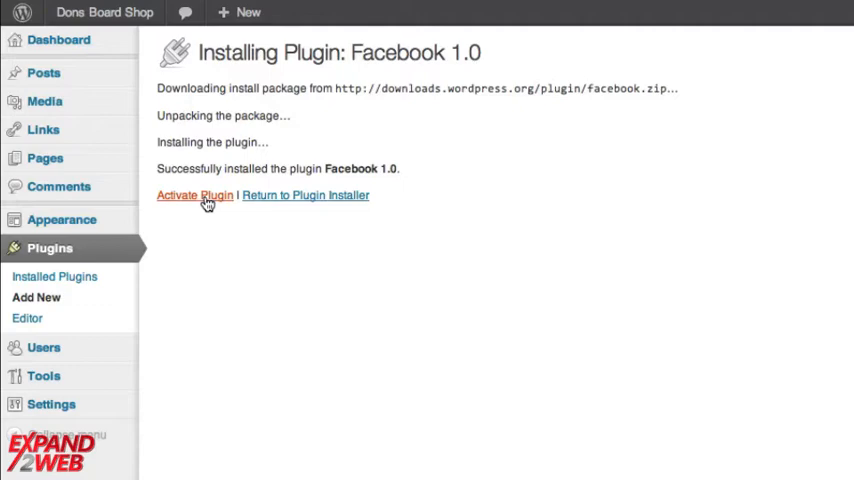
mouse_move(206, 200)
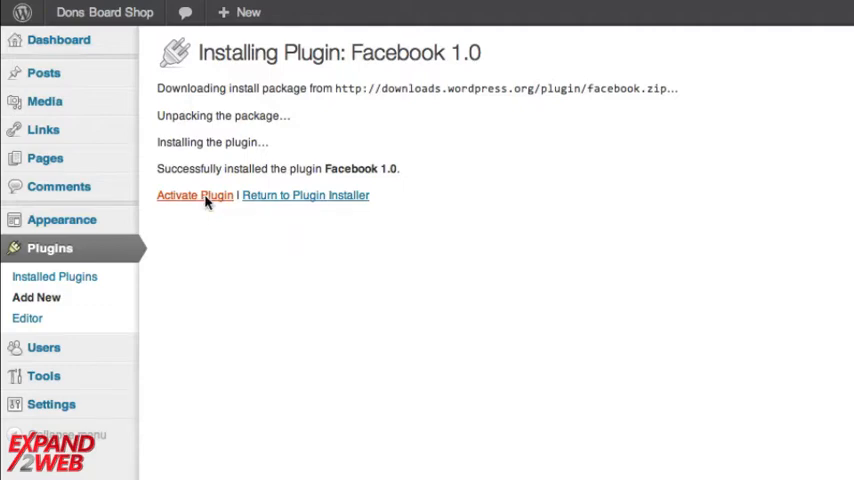
Activate the Facebook plugin and follow its setup link to developers.facebook.com/apps
left_click(194, 195)
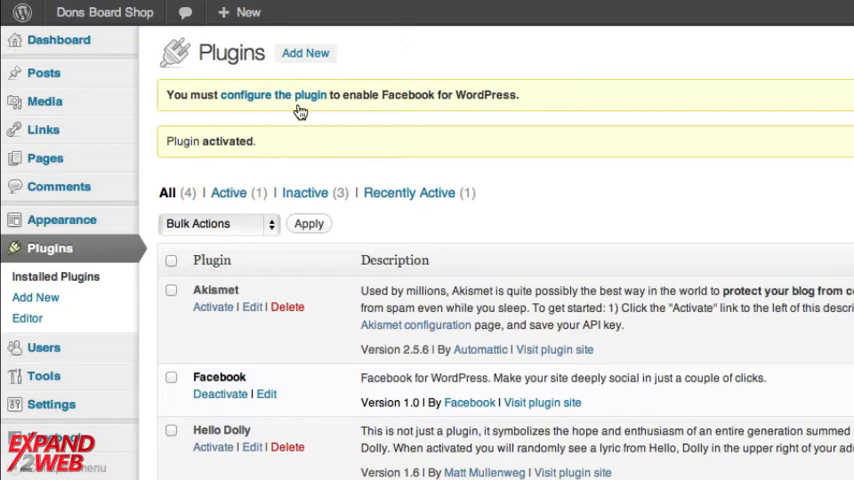
mouse_move(305, 110)
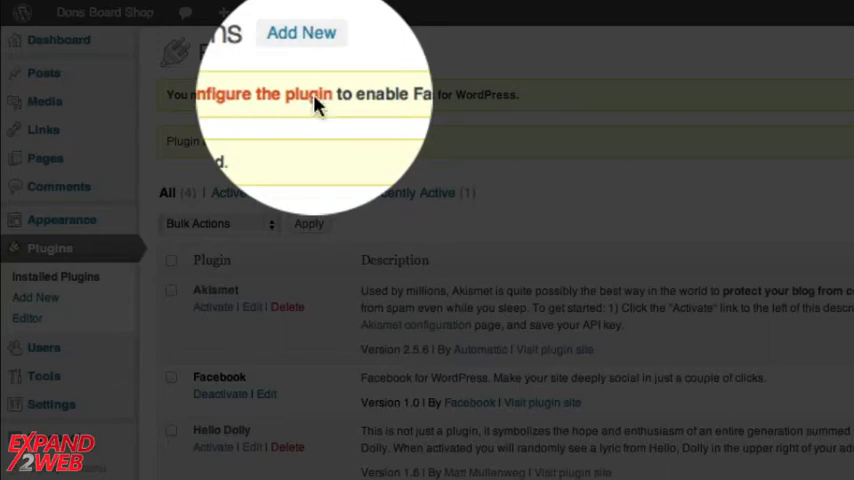
left_click(262, 93)
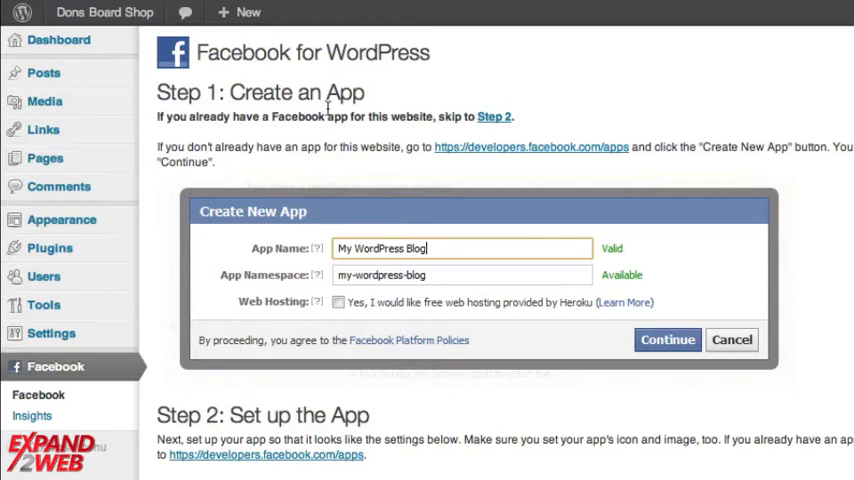
mouse_move(617, 184)
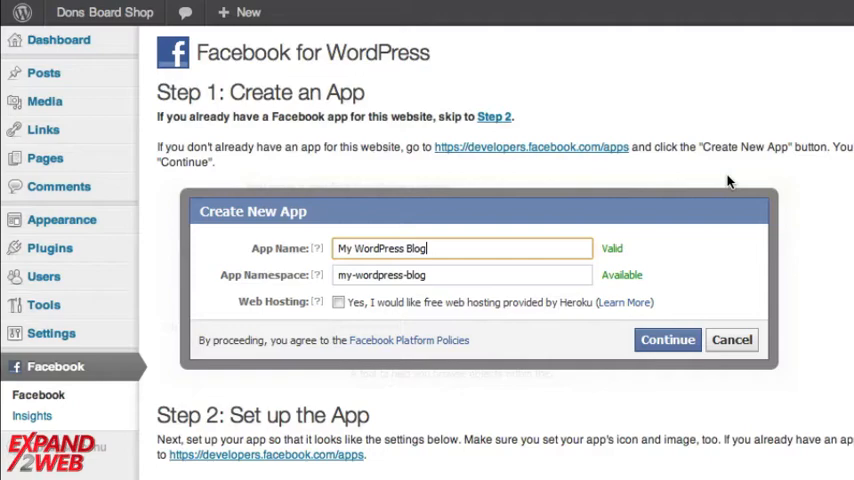
scroll("down", 3)
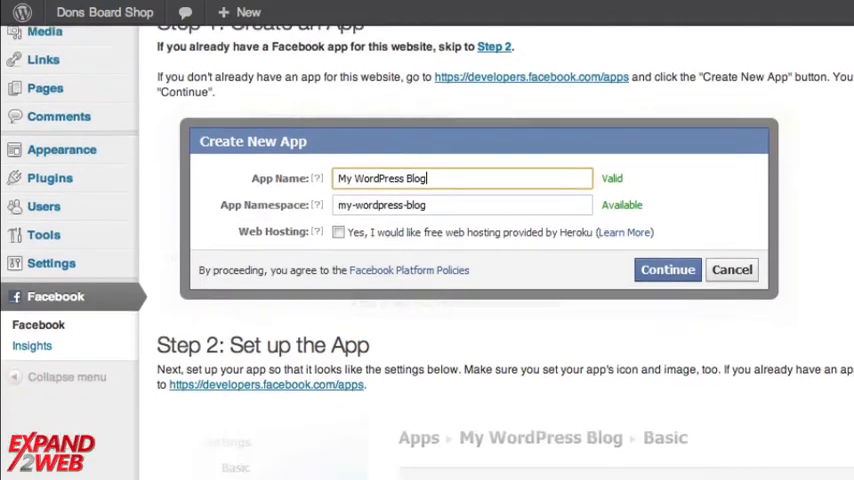
left_click(667, 269)
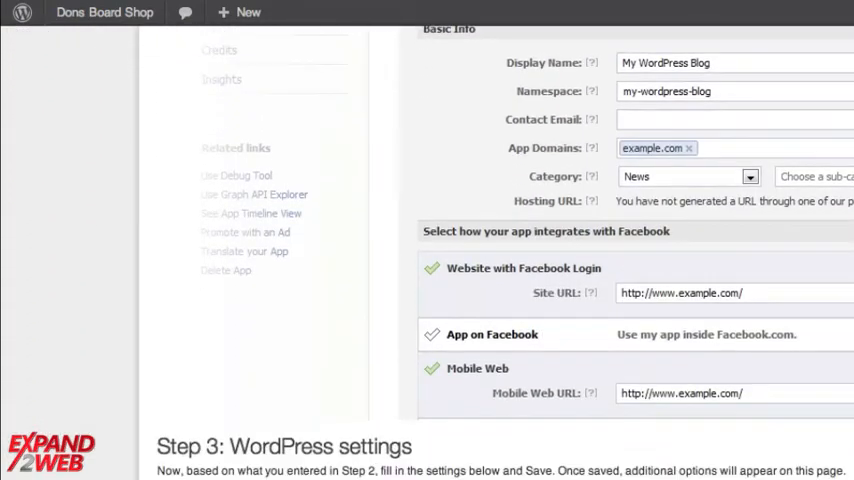
scroll("down", 3)
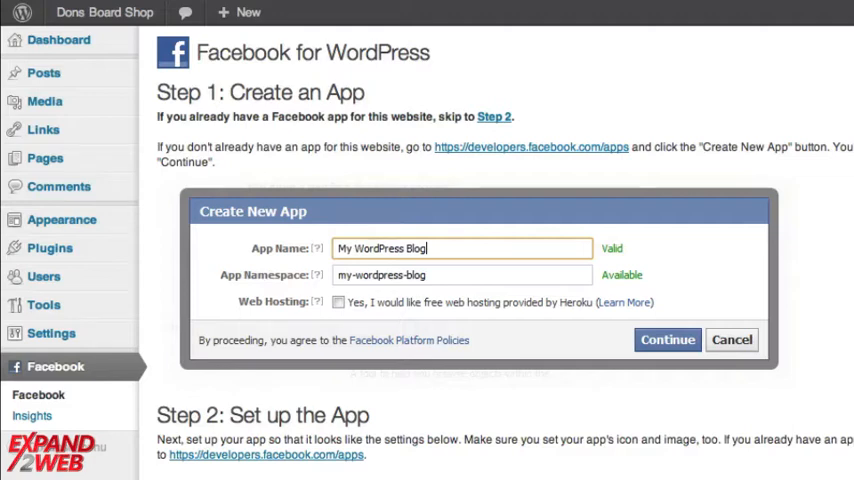
mouse_move(544, 160)
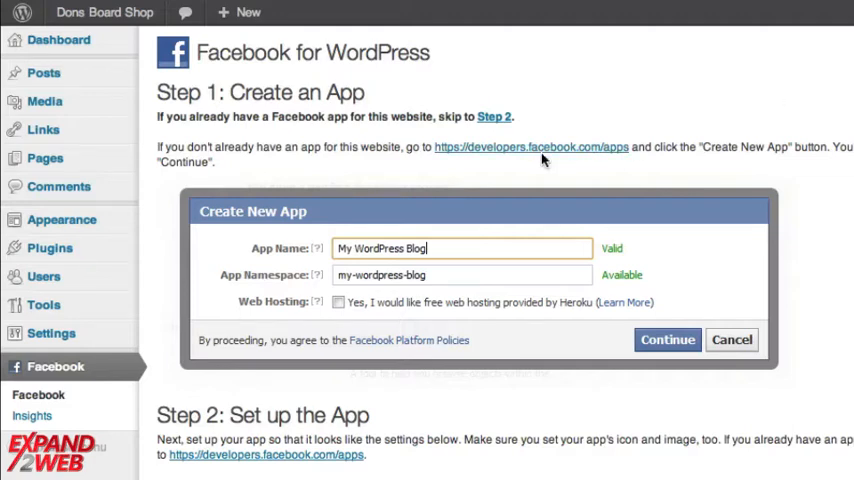
mouse_move(546, 156)
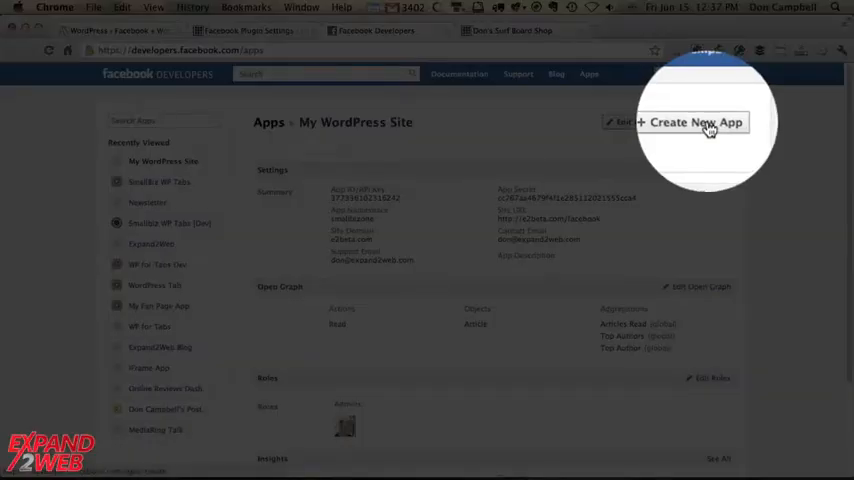
Create a Facebook app named 'WordPress Blog' with namespace 'donsboardshop'
left_click(697, 122)
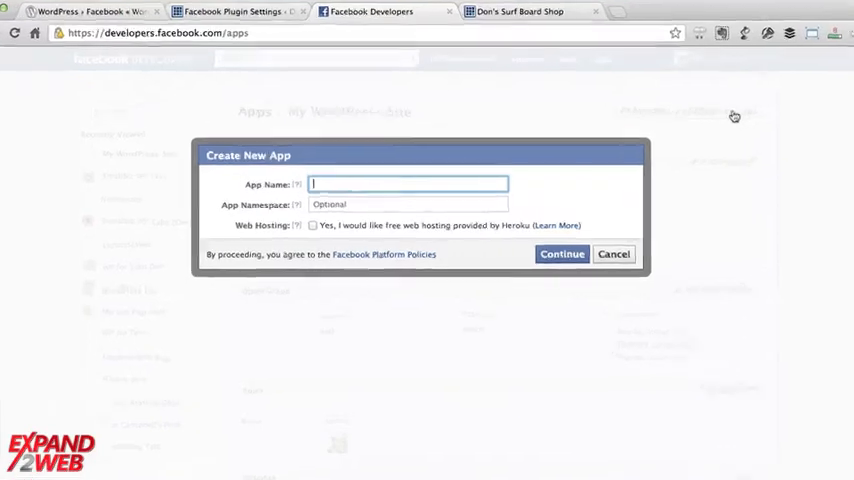
type("W")
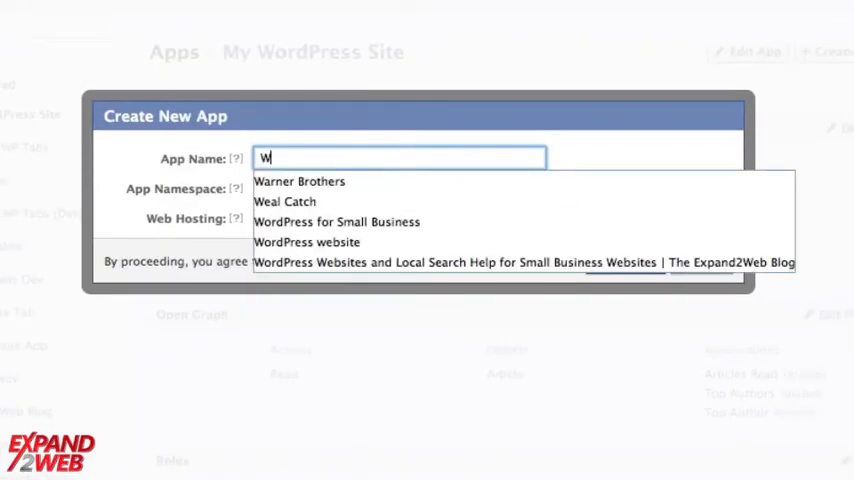
type("ordPress Blog")
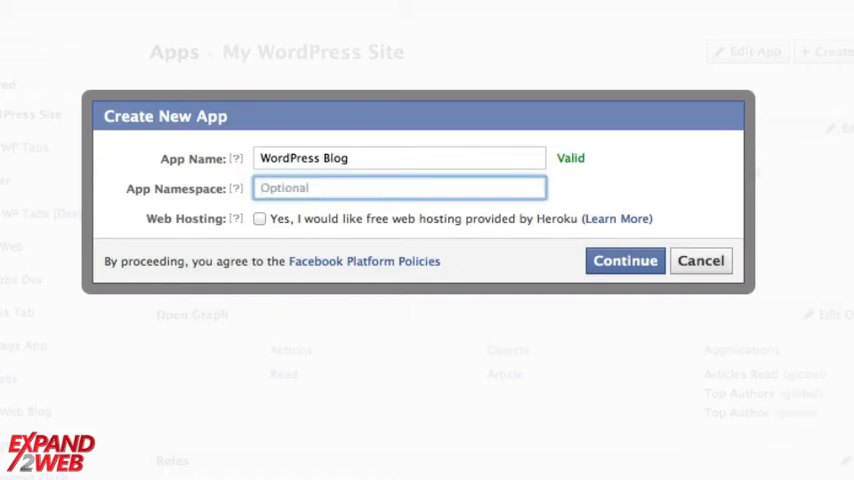
type("DonsBoardSha")
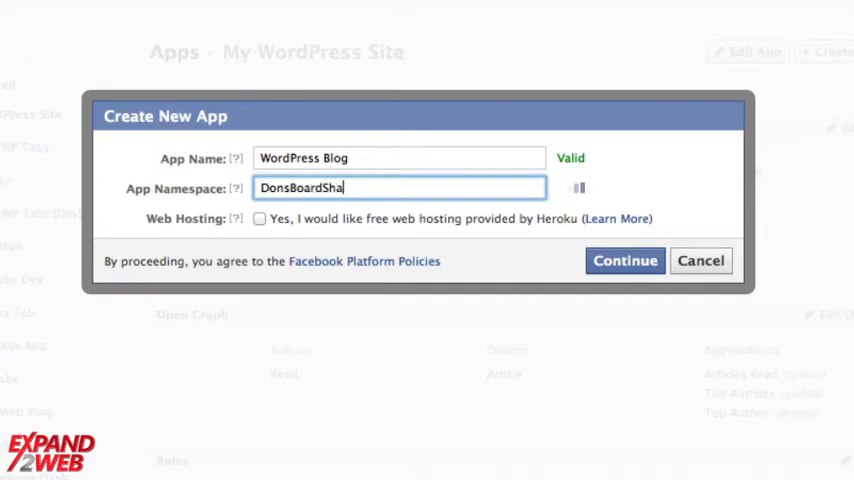
type("p")
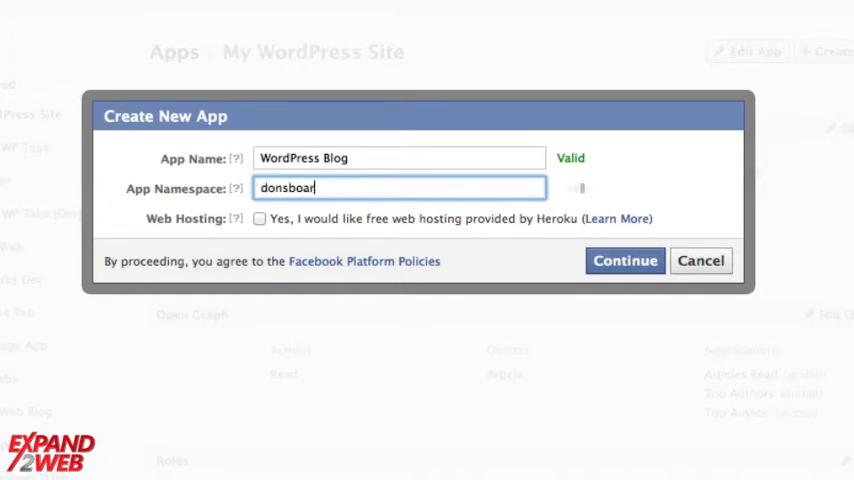
type("dshop")
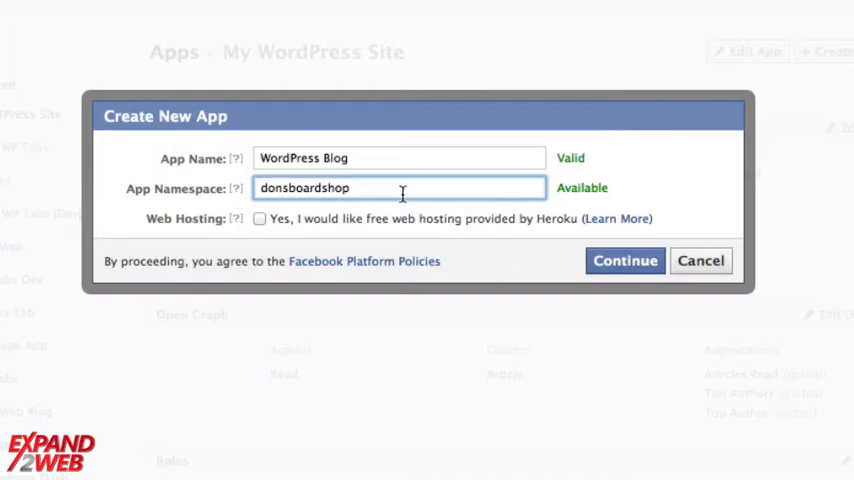
mouse_move(644, 273)
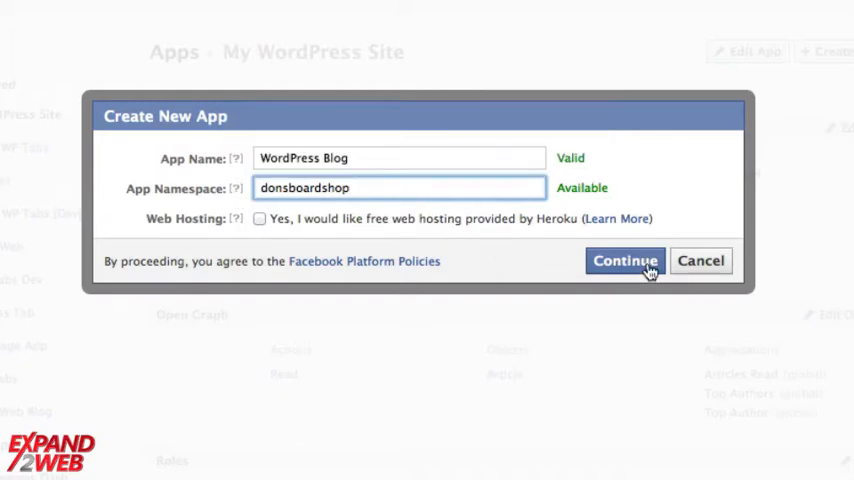
Answer the Security Check captcha and submit it
left_click(624, 260)
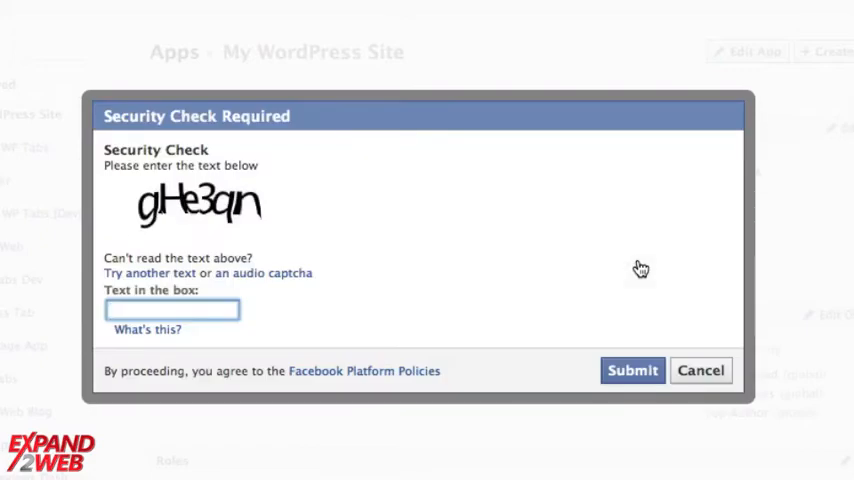
type("gHe3qn")
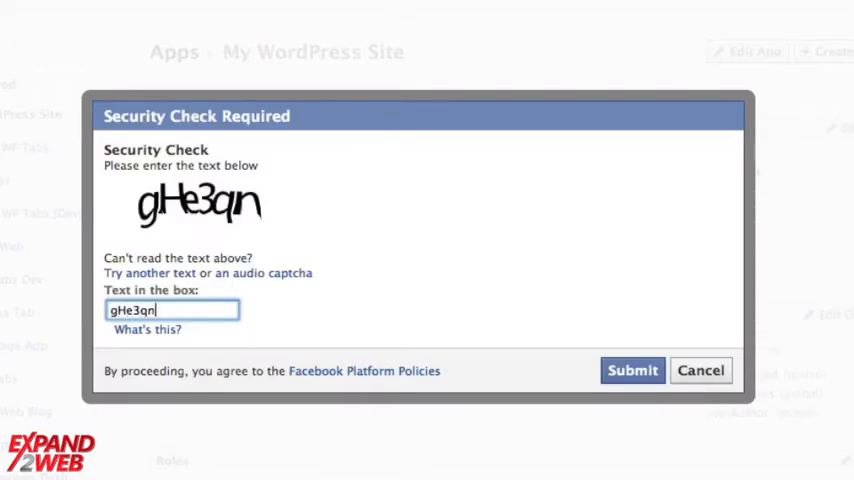
left_click(632, 370)
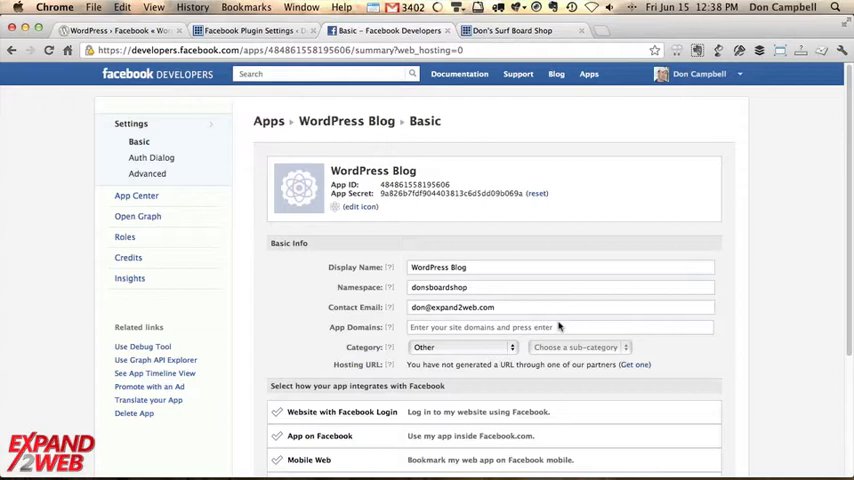
mouse_move(825, 133)
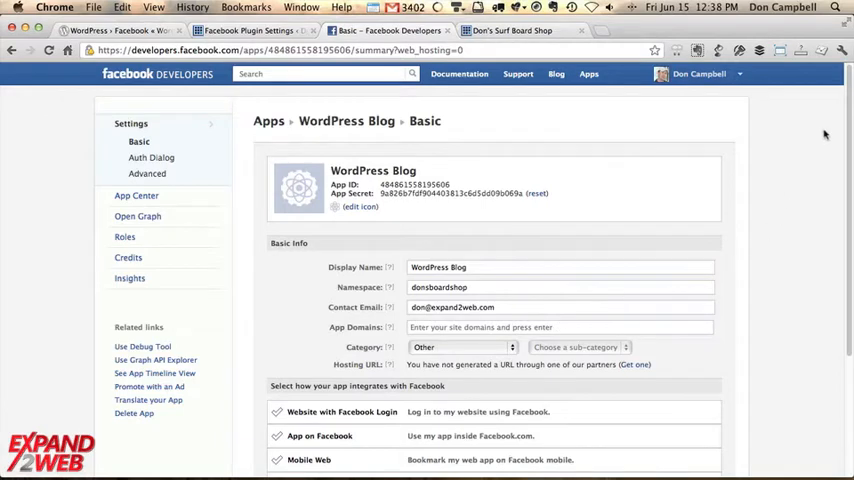
Add donsboardshop.com for Website Login and Mobile Web, save, and copy the App ID
scroll("down", 3)
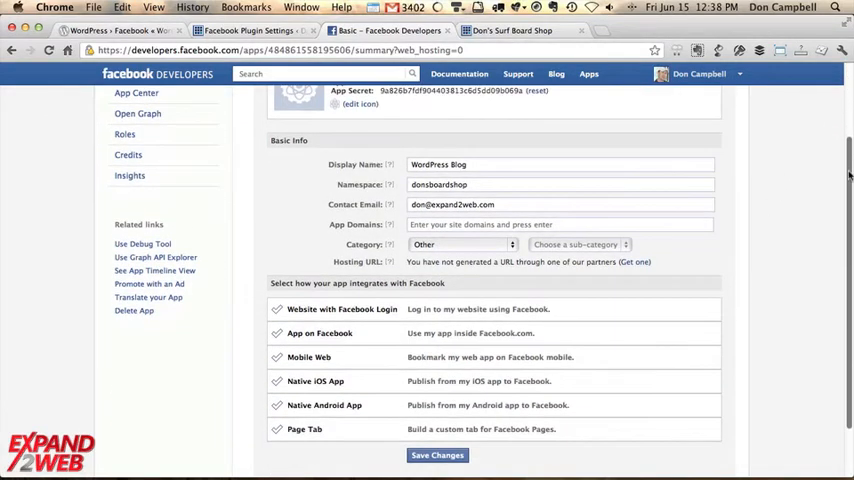
left_click(560, 224)
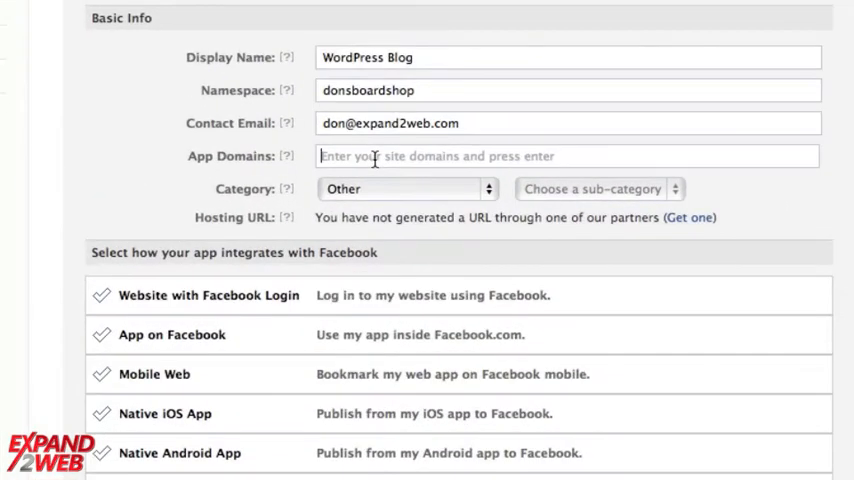
type("donsboardshop.com")
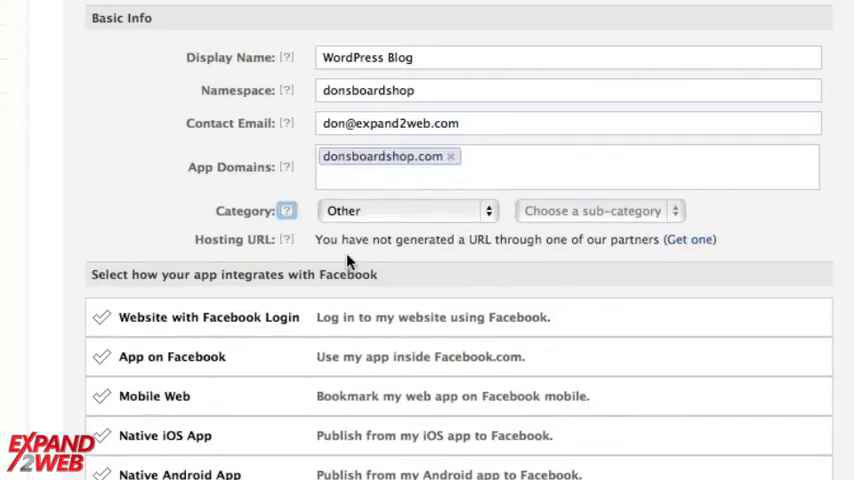
left_click(405, 210)
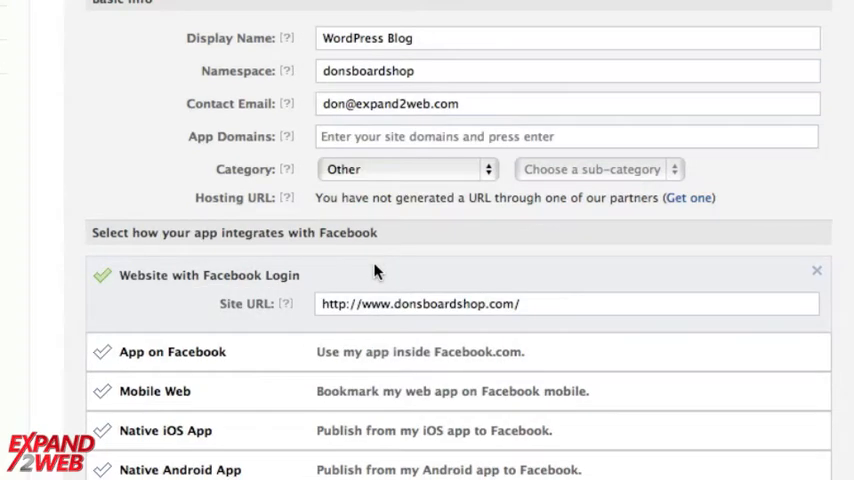
mouse_move(567, 336)
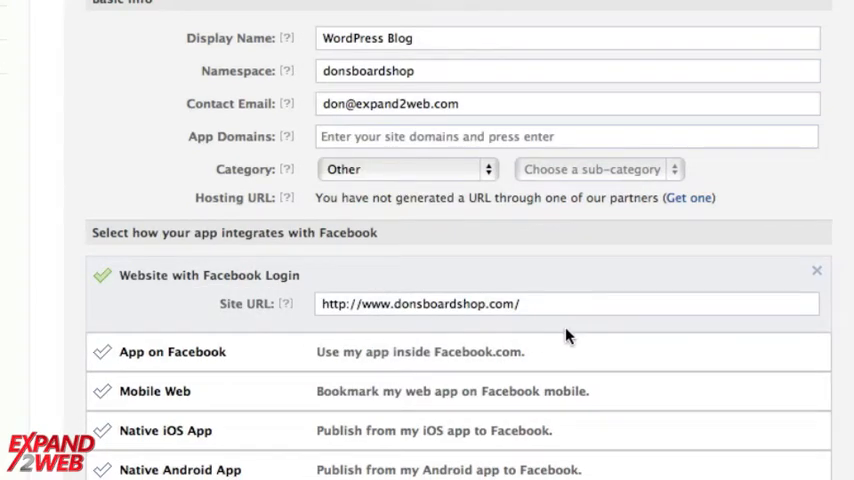
mouse_move(352, 274)
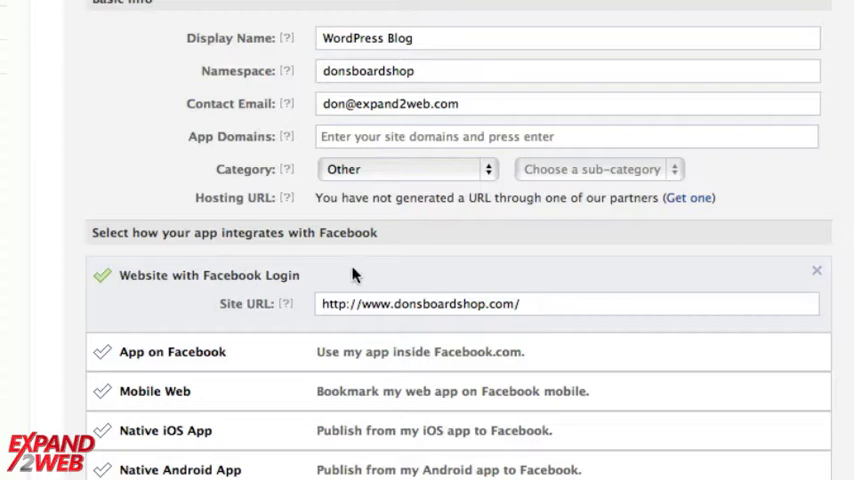
left_click(157, 391)
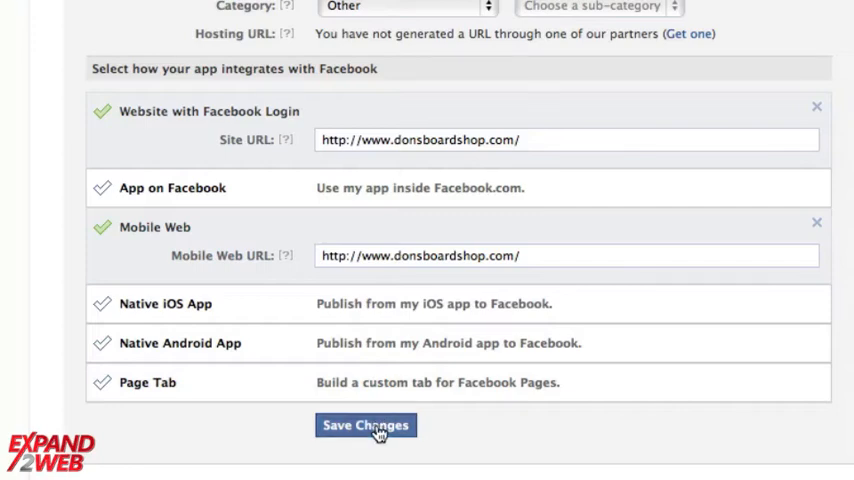
left_click(365, 425)
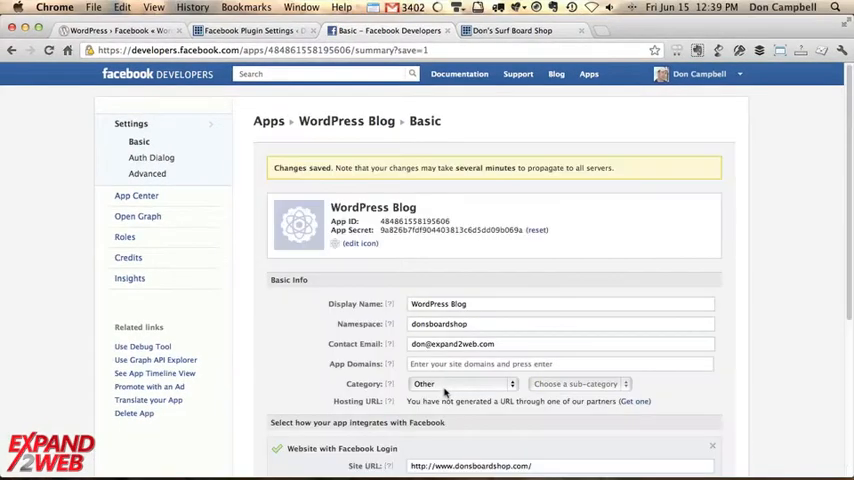
mouse_move(526, 244)
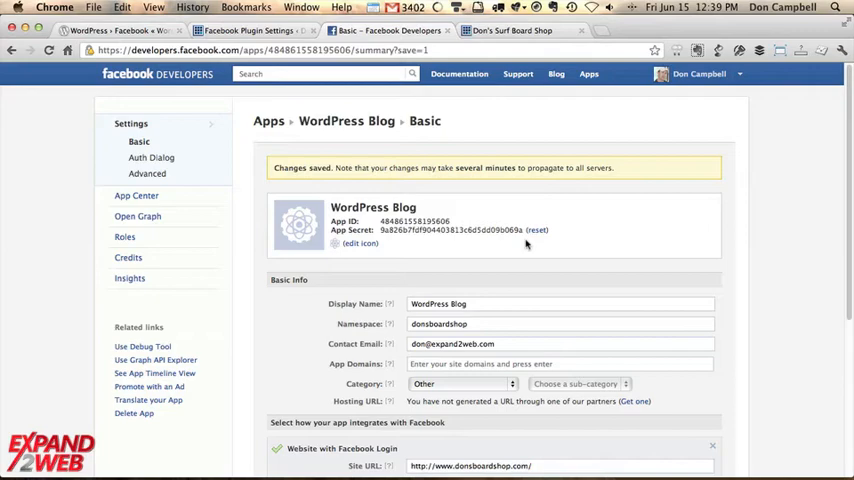
scroll("down", 3)
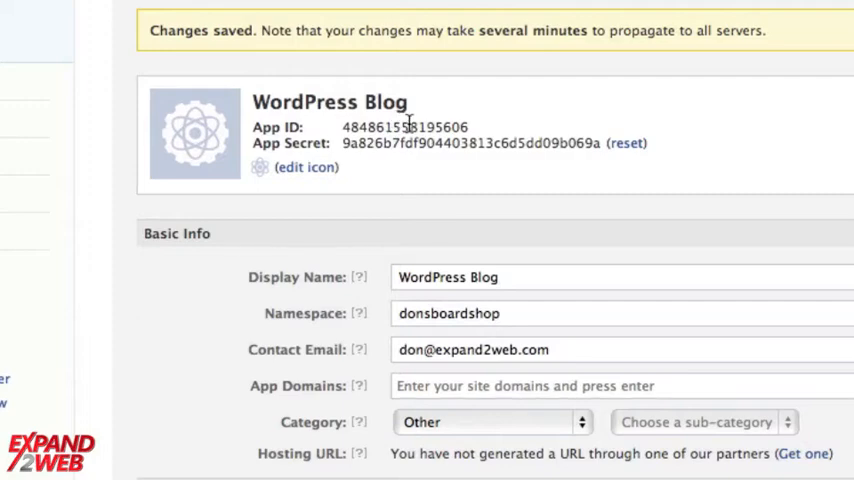
double_click(407, 127)
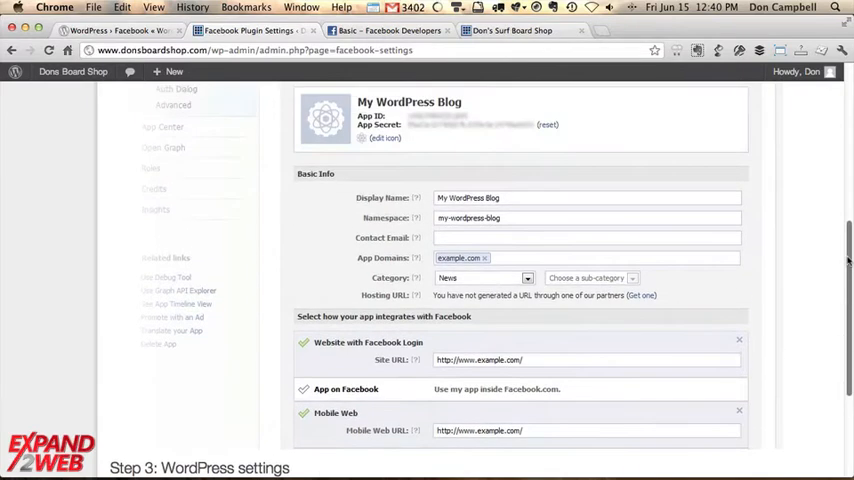
scroll("down", 3)
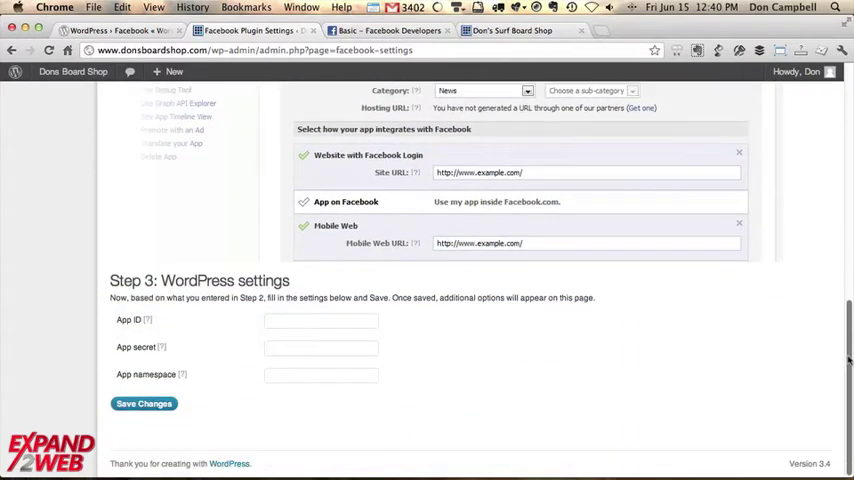
left_click(320, 321)
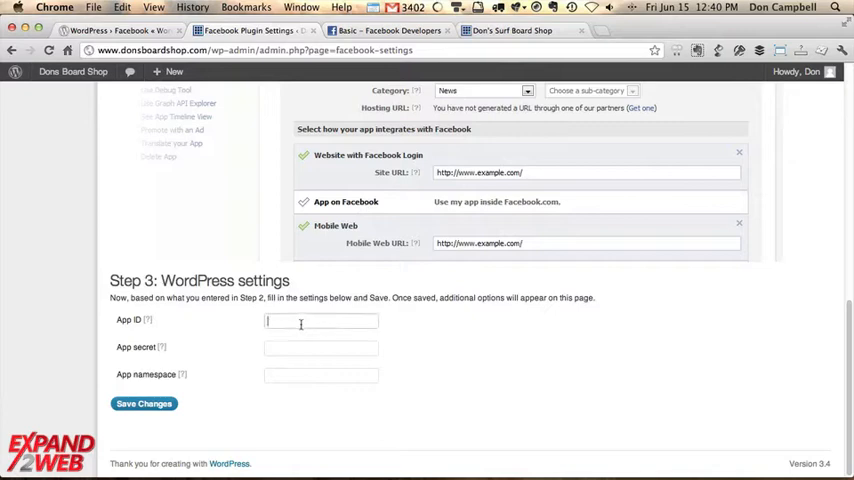
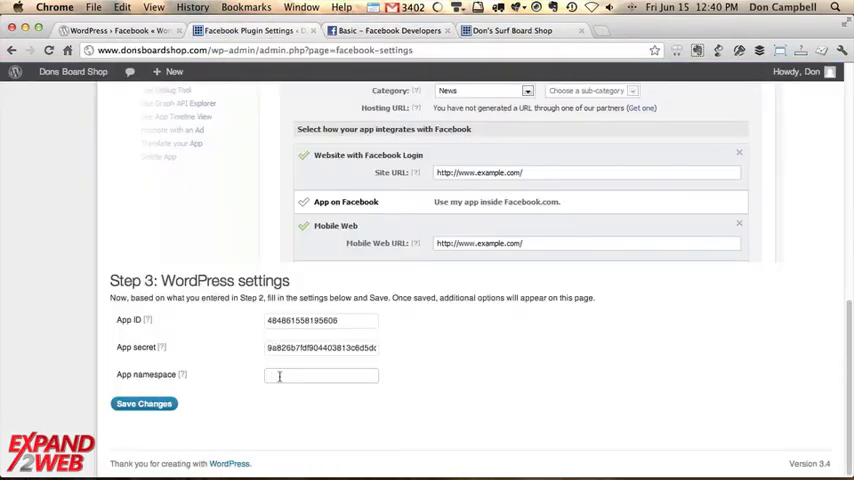
left_click(143, 404)
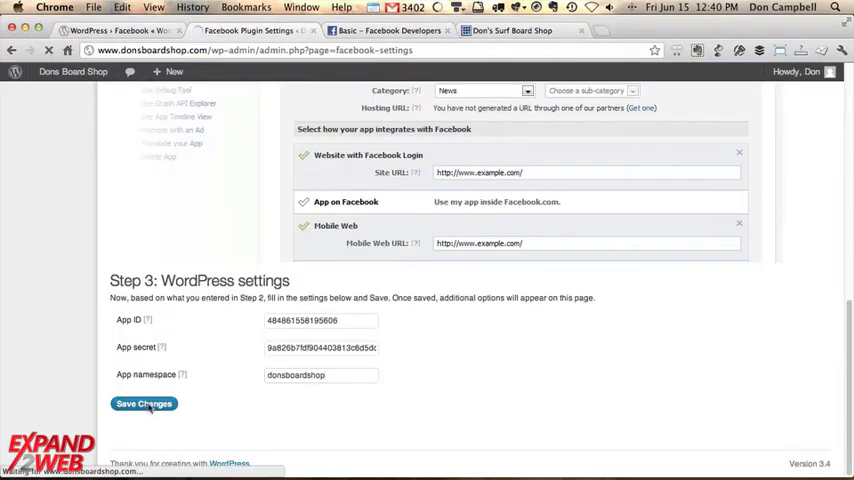
left_click(142, 404)
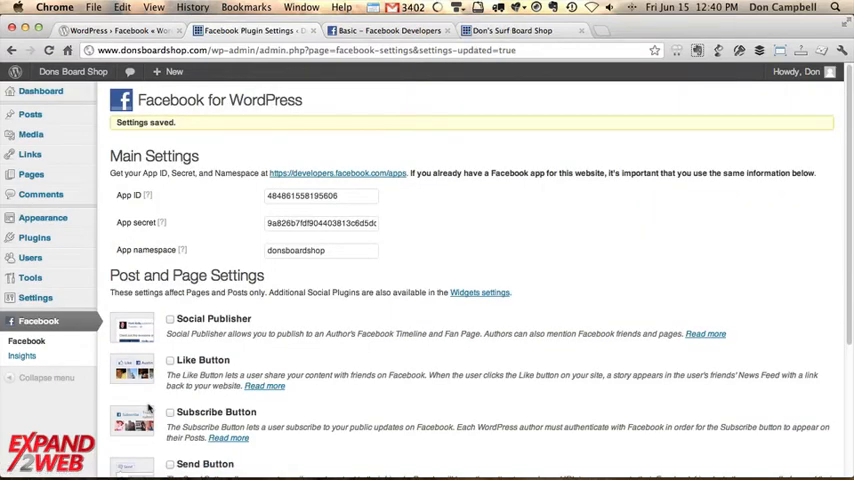
mouse_move(591, 228)
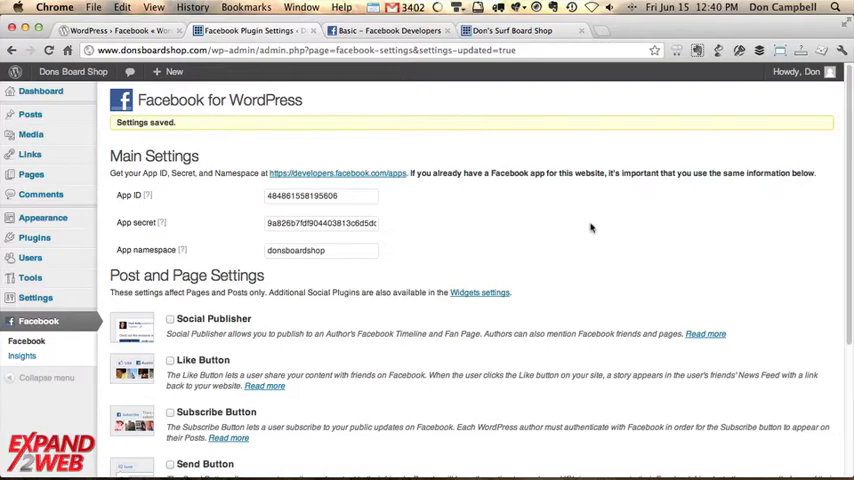
Enable Social Publisher under Post and Page Settings and untick Publish to author's Timeline
scroll("down", 3)
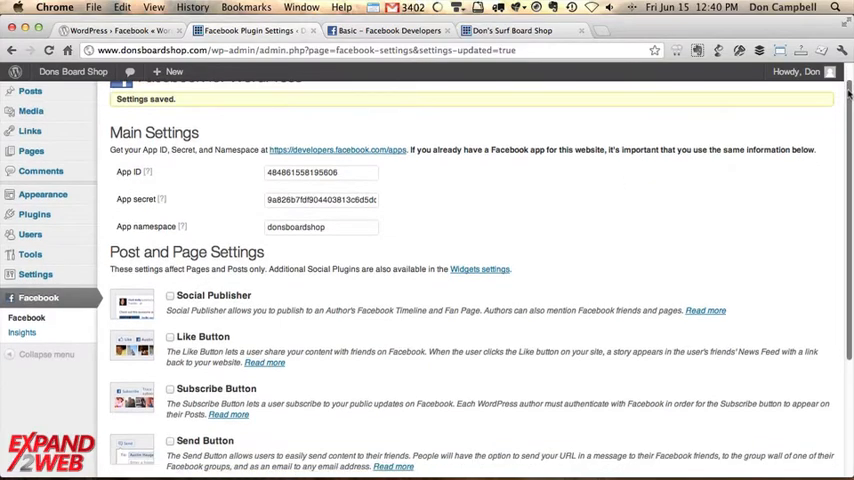
scroll("down", 3)
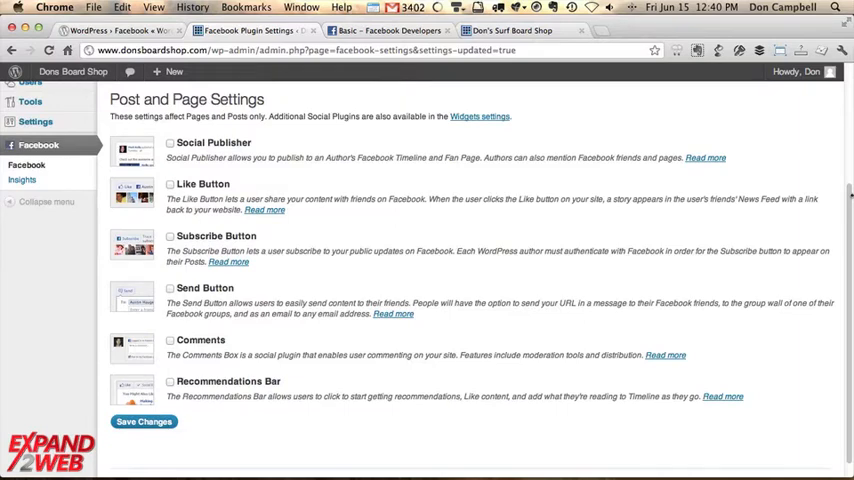
mouse_move(196, 153)
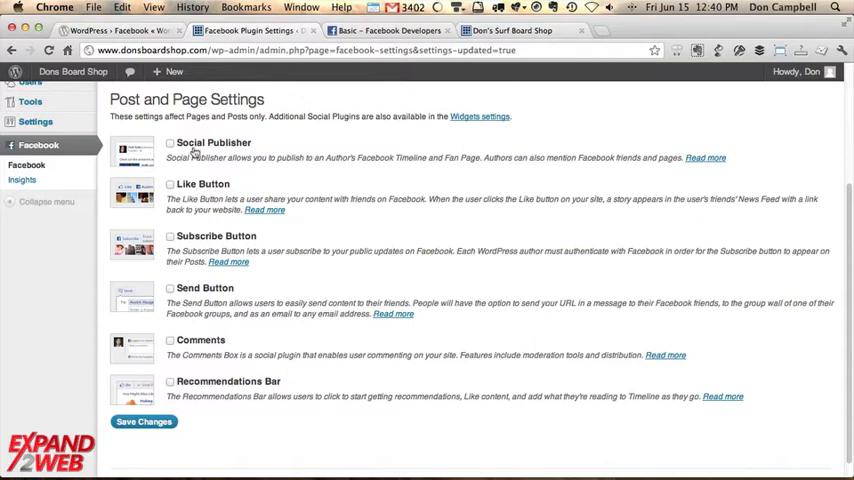
left_click(169, 143)
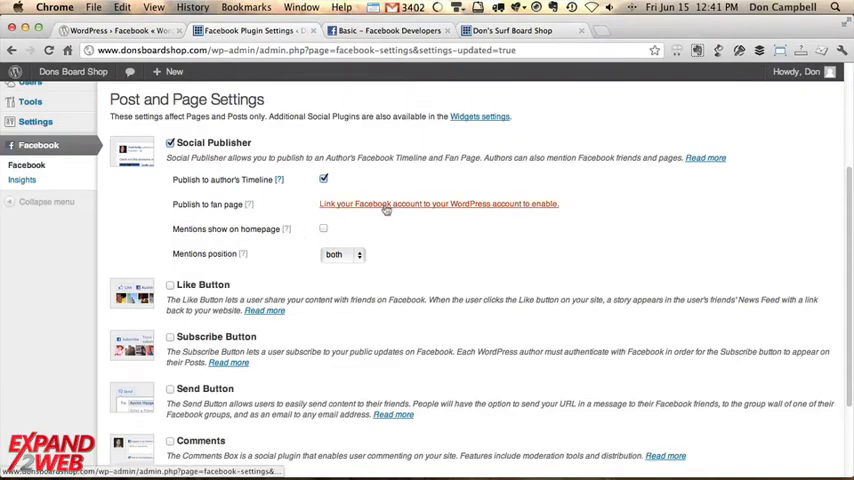
left_click(438, 203)
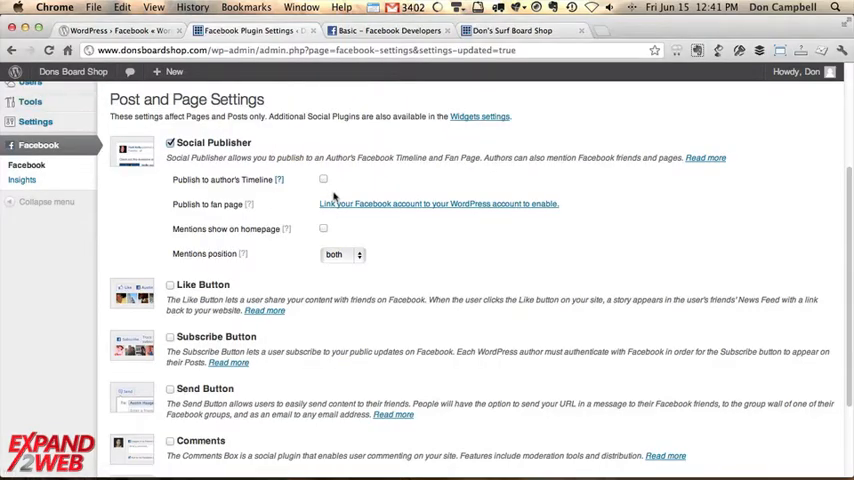
Link the Facebook account, log in to WordPress Blog, and allow page-posting permissions
left_click(438, 203)
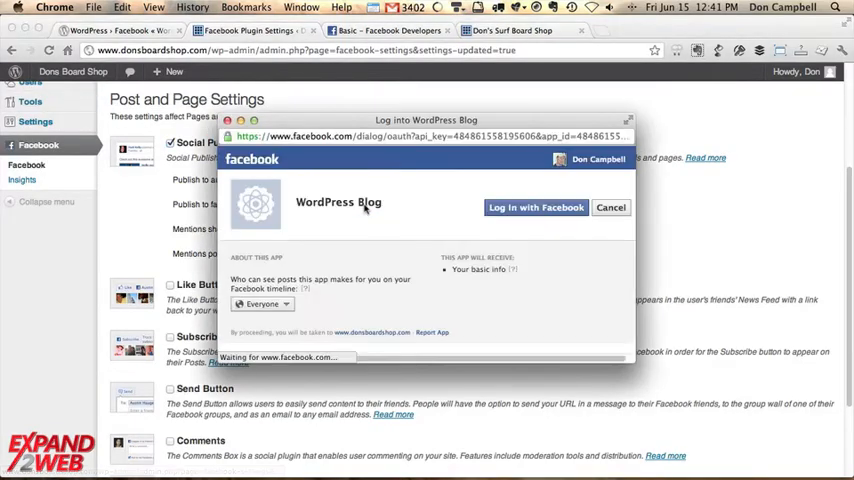
left_click(535, 207)
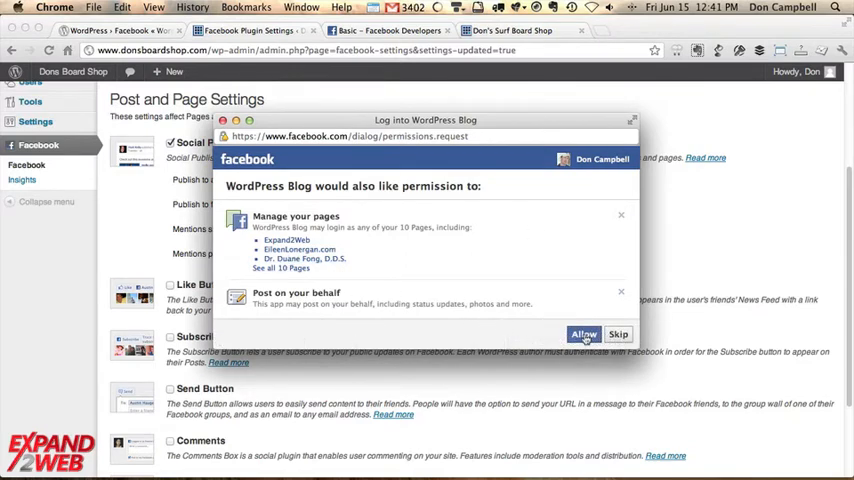
left_click(584, 334)
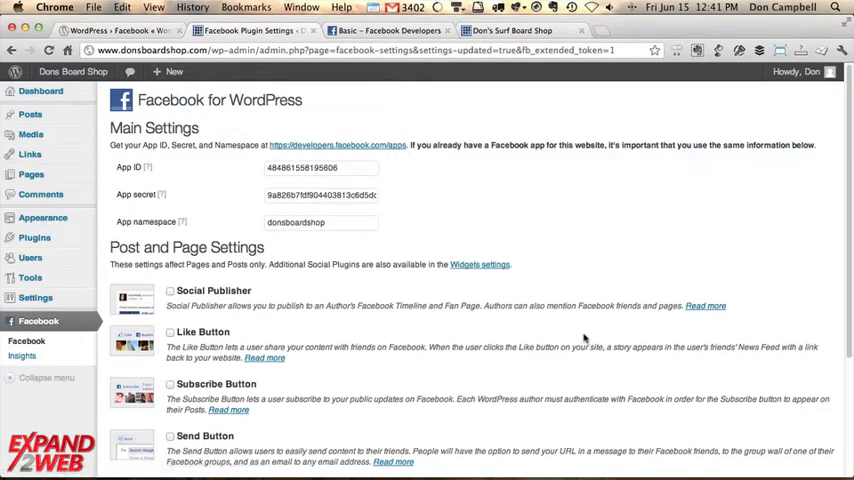
Enable Social Publisher to Don's Board Shop fan page with Mentions show on homepage
left_click(169, 290)
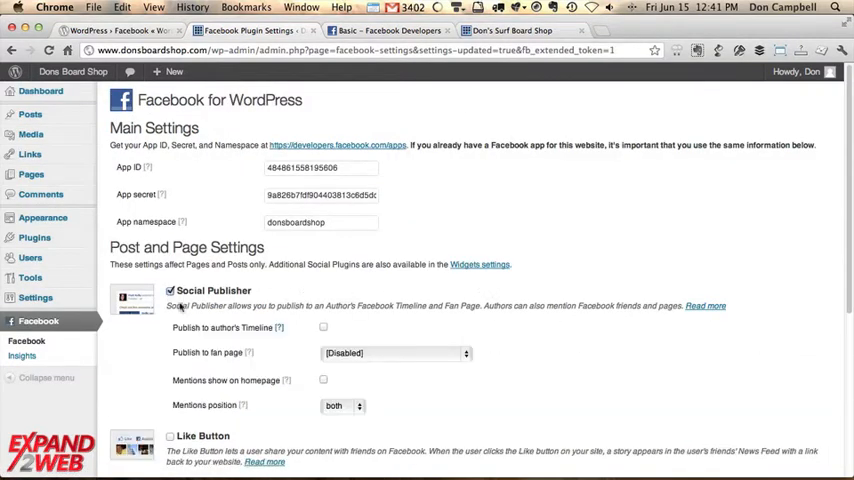
left_click(394, 352)
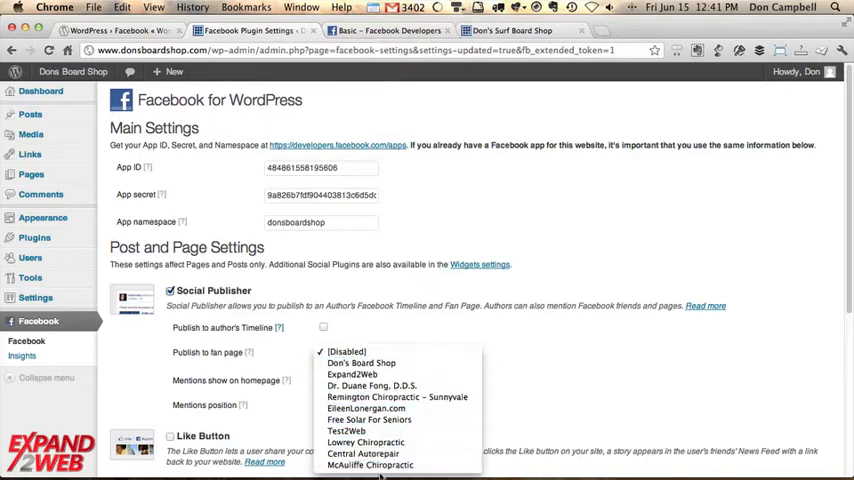
mouse_move(362, 362)
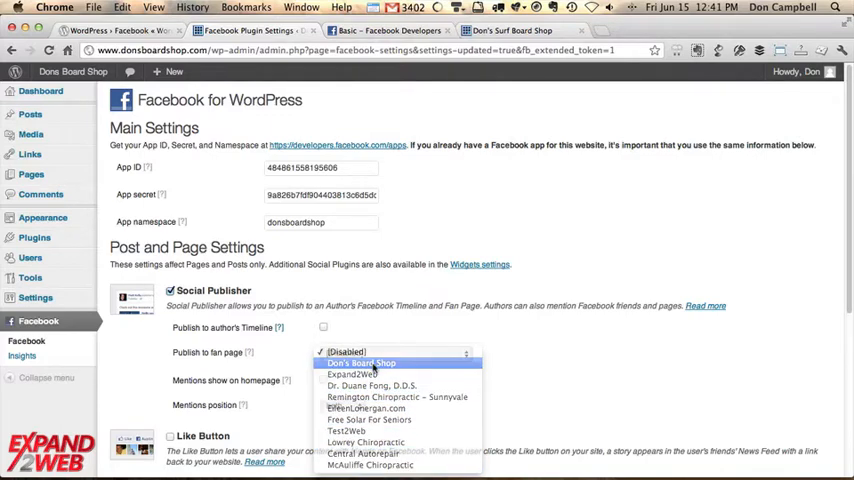
left_click(361, 362)
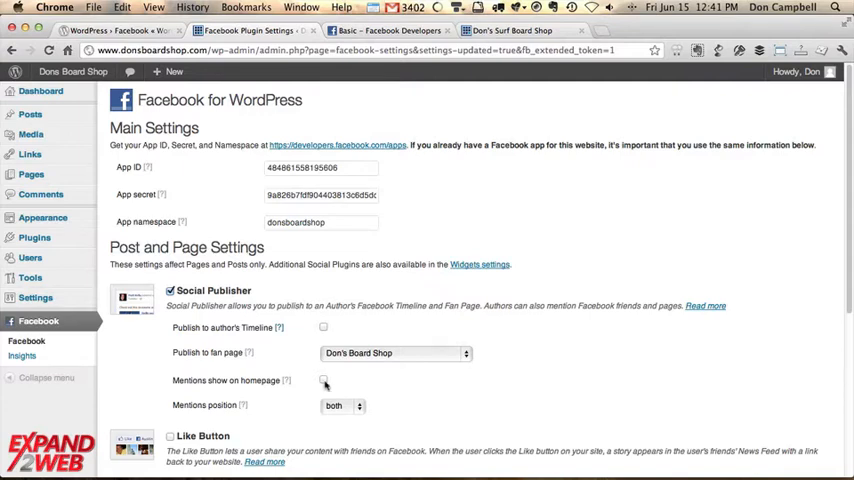
left_click(323, 381)
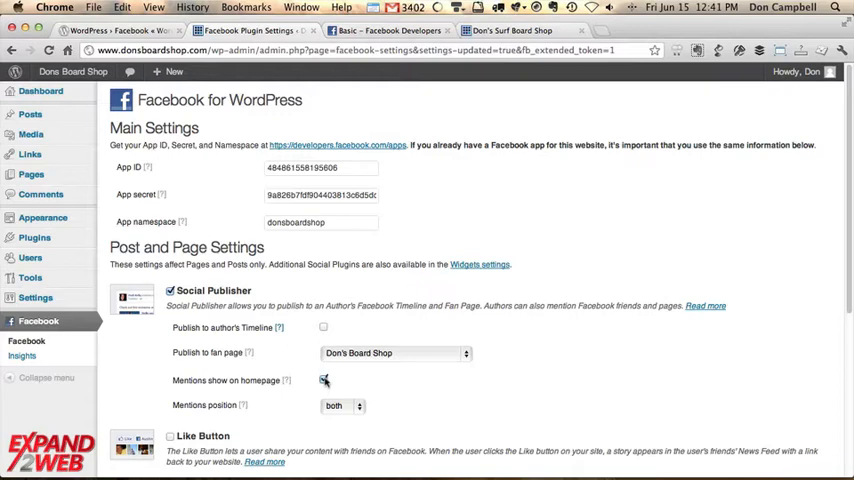
left_click(324, 381)
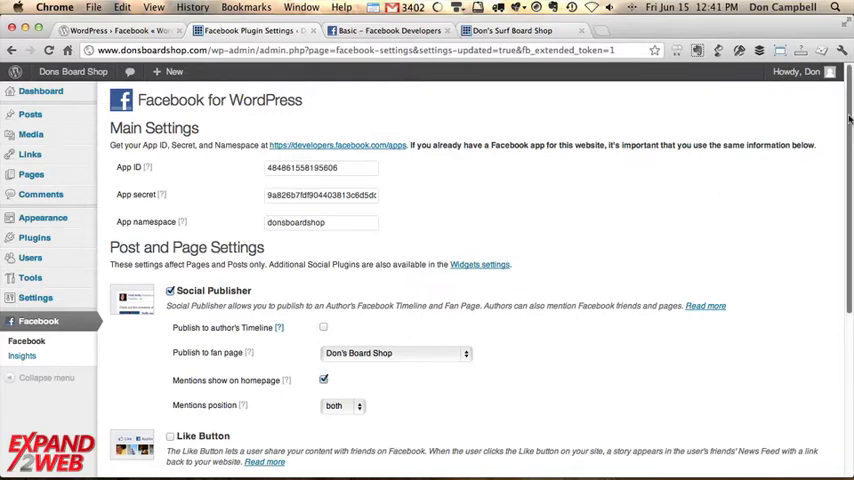
scroll("down", 3)
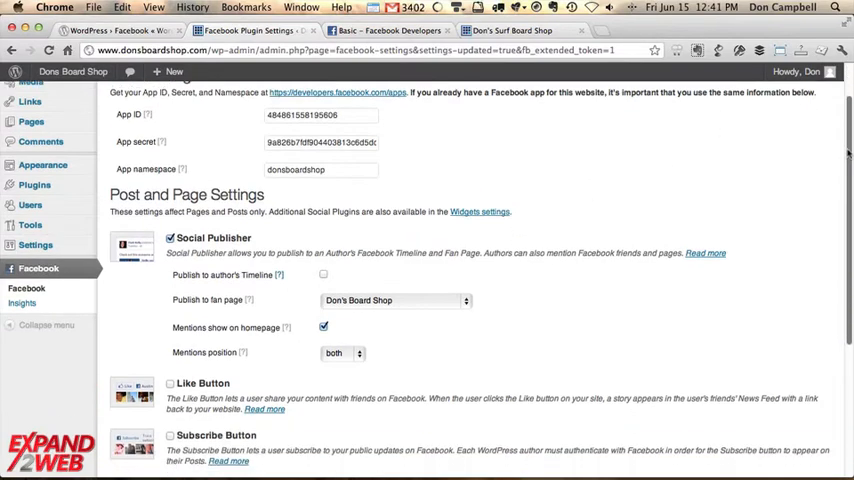
scroll("down", 3)
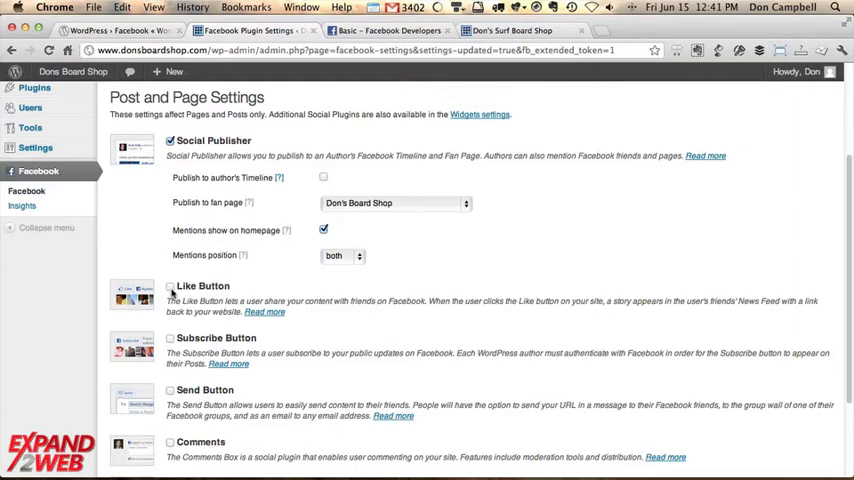
Enable the Like Button with Send and the Comments box, then save the plugin settings
left_click(170, 286)
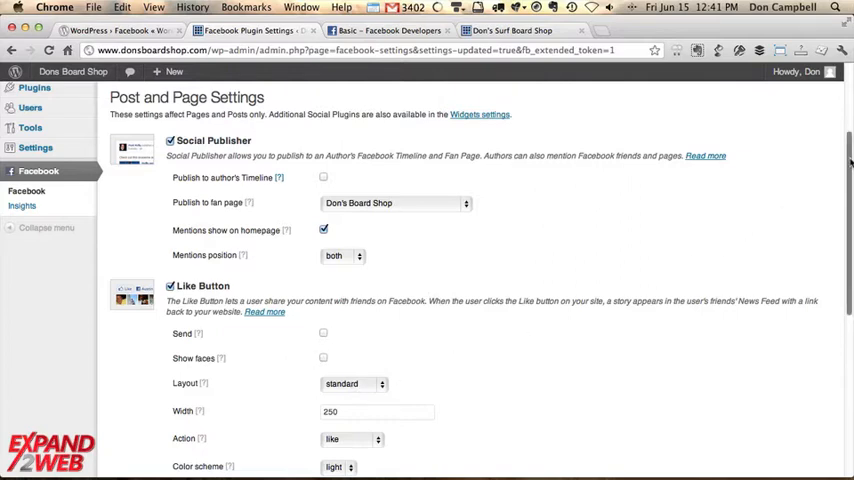
scroll("down", 3)
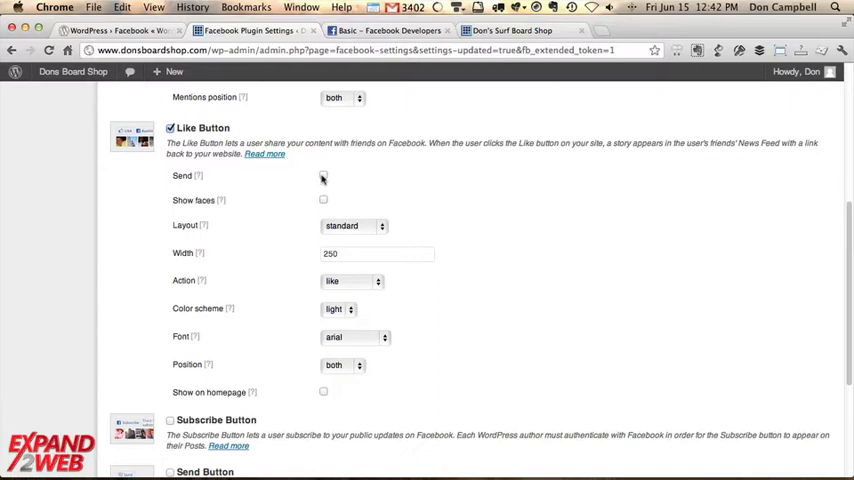
scroll("down", 3)
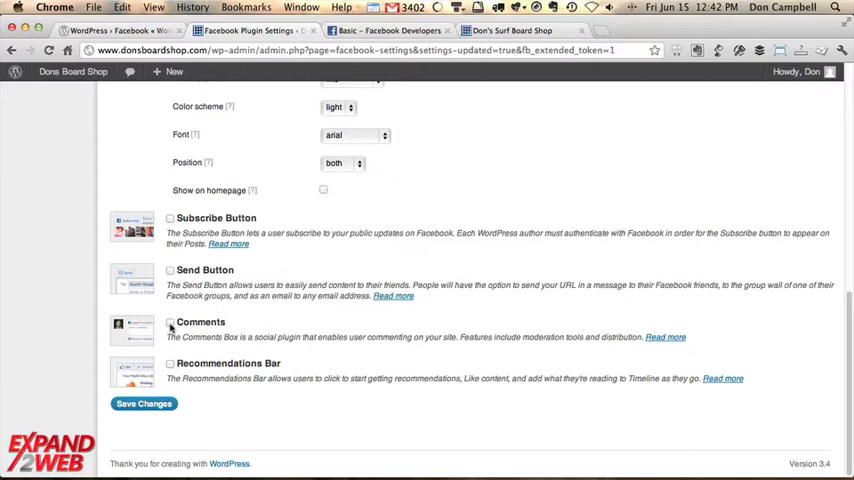
mouse_move(199, 220)
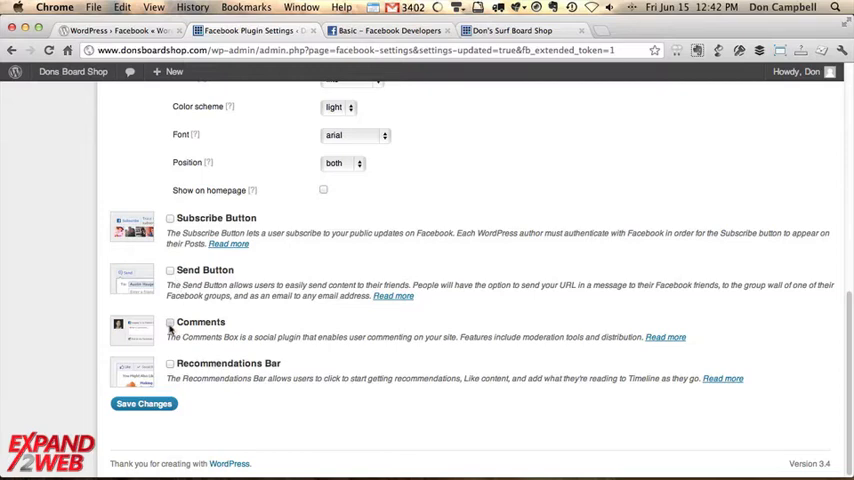
left_click(168, 322)
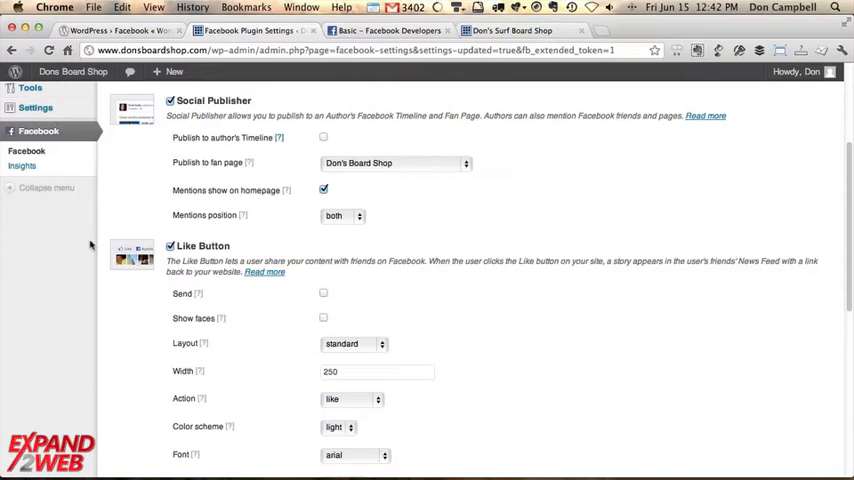
left_click(323, 292)
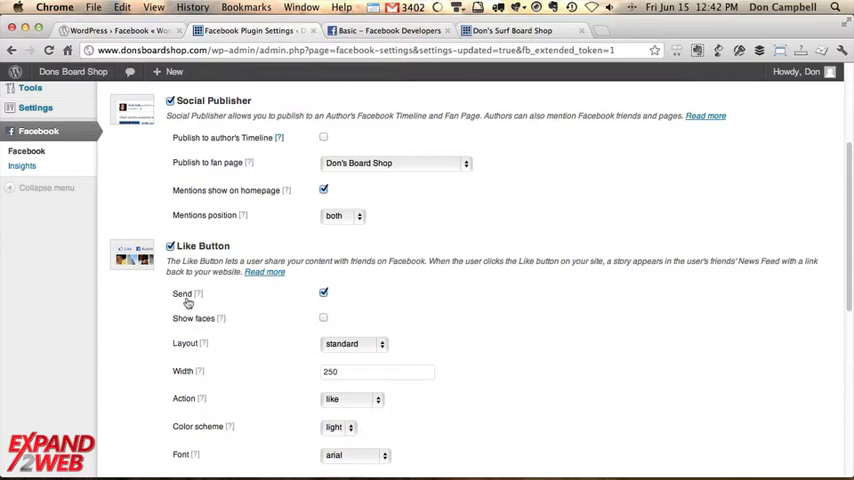
scroll("down", 3)
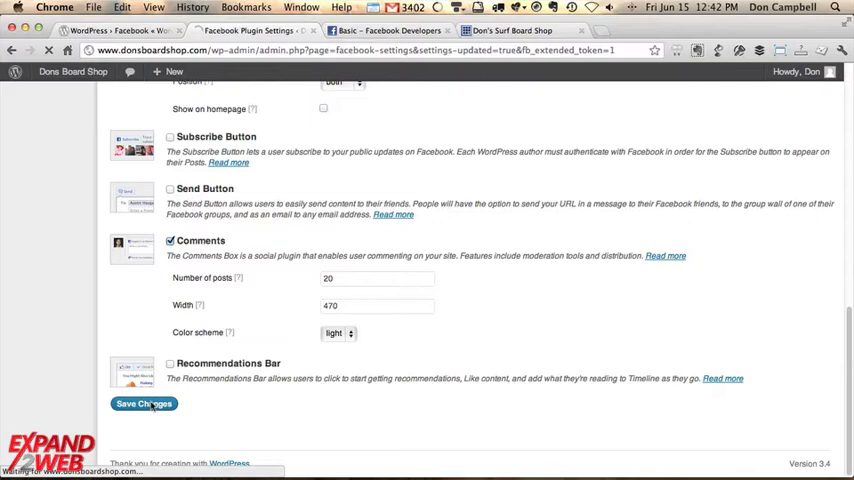
left_click(143, 404)
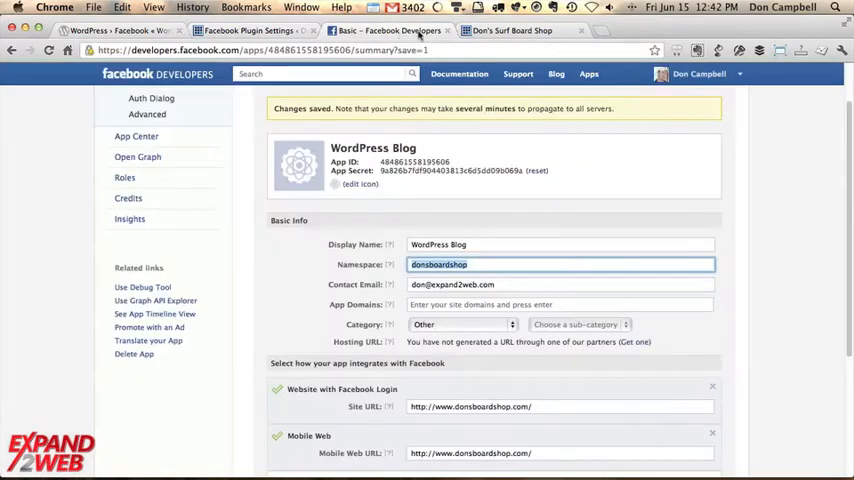
On the shop site's Blog, open 'Three Tips for New Surfers' and scroll through it
left_click(517, 31)
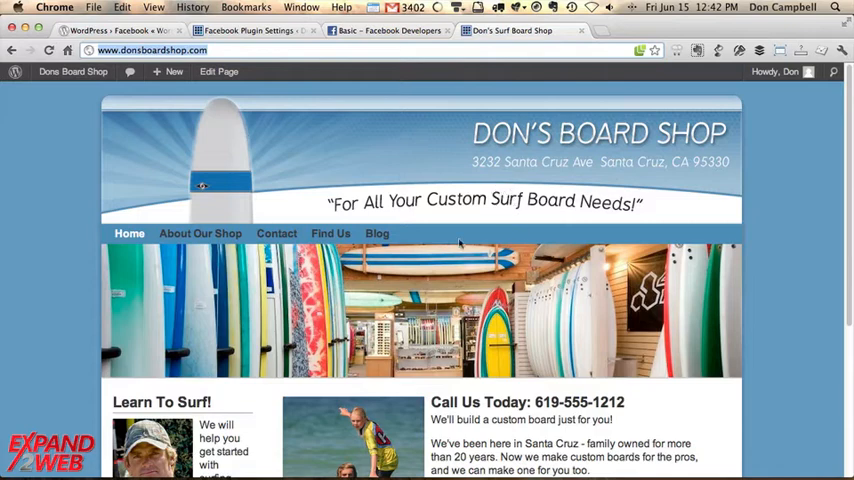
left_click(376, 233)
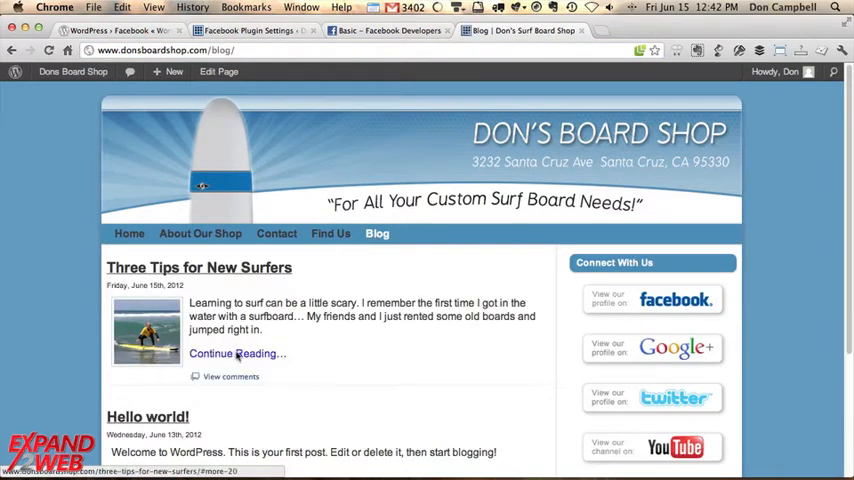
left_click(237, 353)
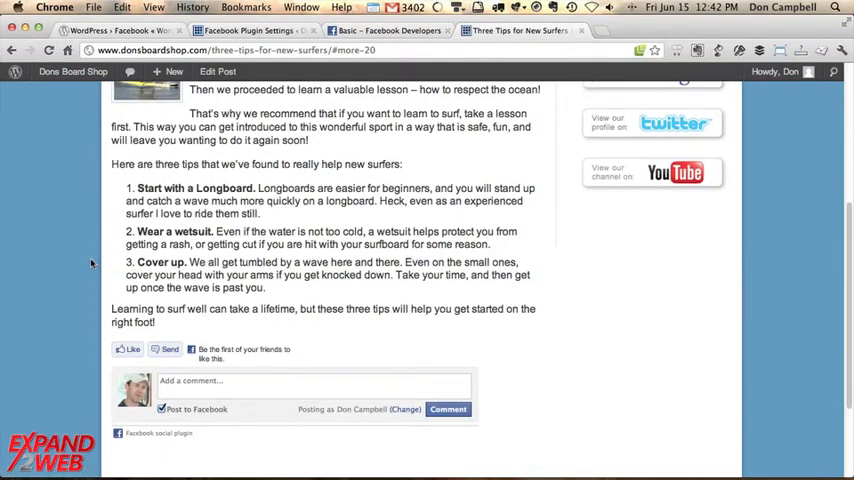
scroll("up", 3)
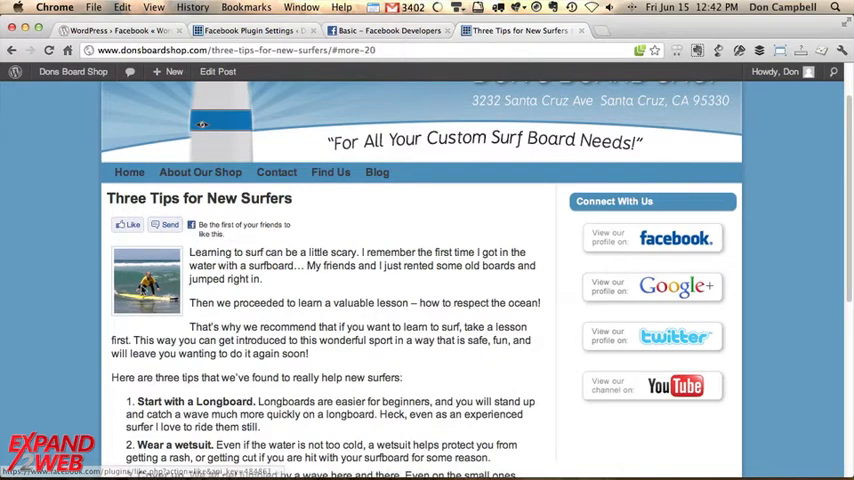
scroll("down", 3)
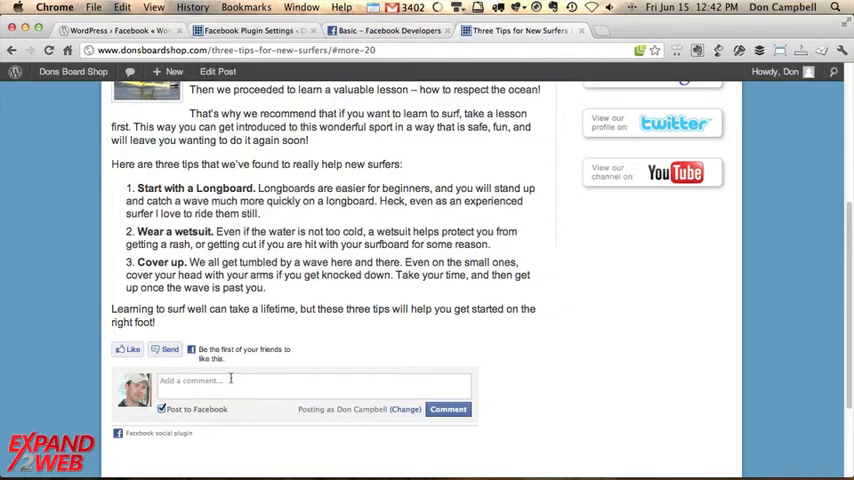
scroll("up", 3)
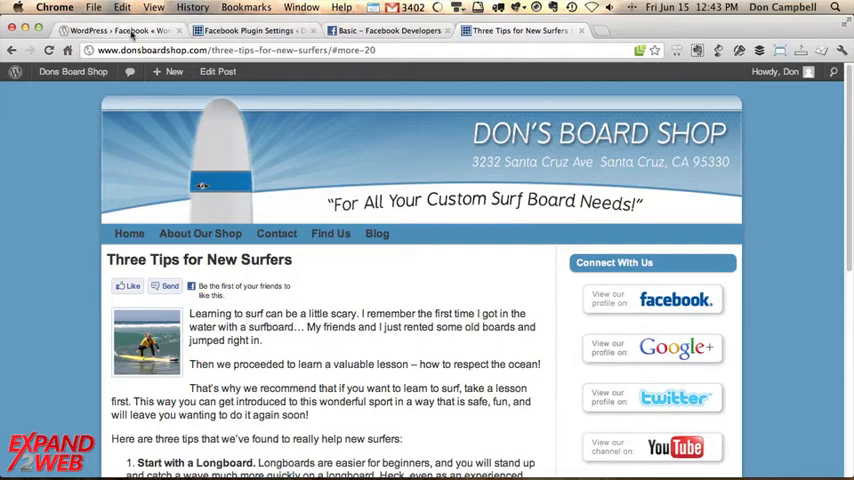
Open the draft 'What You Should Know Before Buying Your First Surfboard' from All Posts
left_click(247, 29)
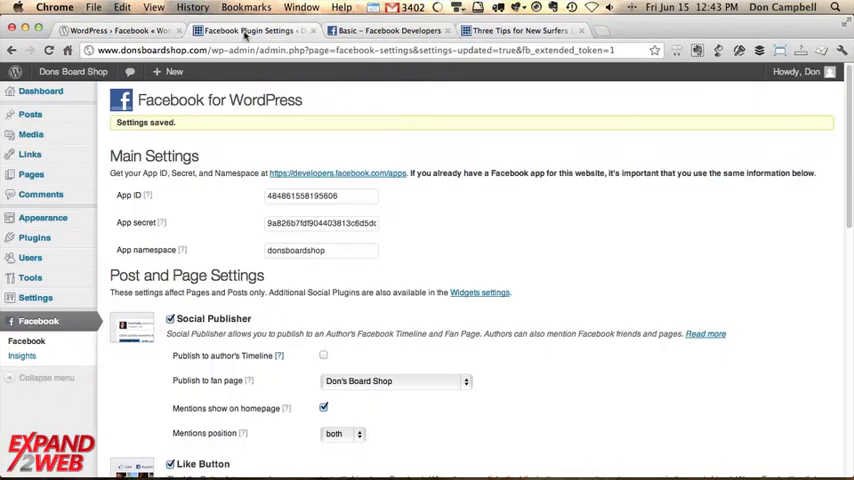
mouse_move(17, 153)
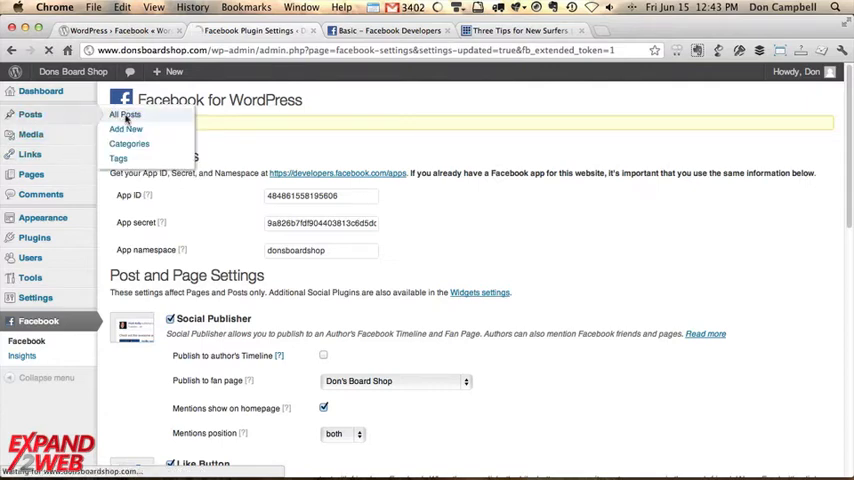
left_click(119, 115)
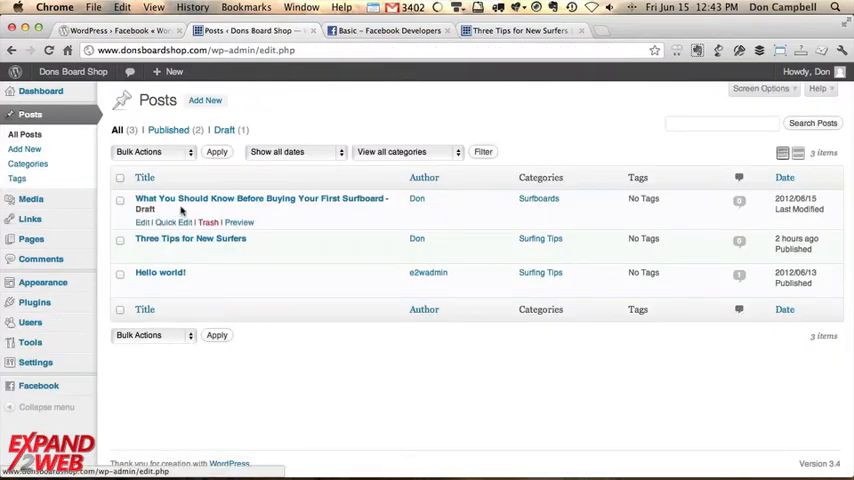
left_click(140, 222)
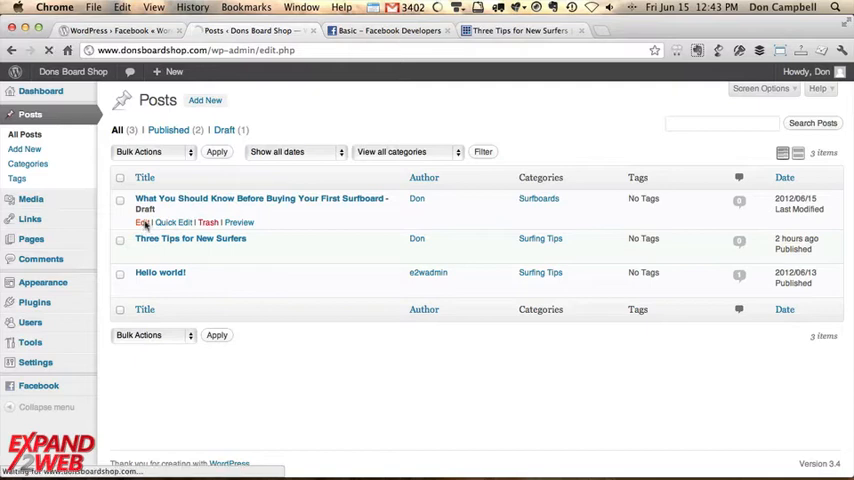
left_click(136, 222)
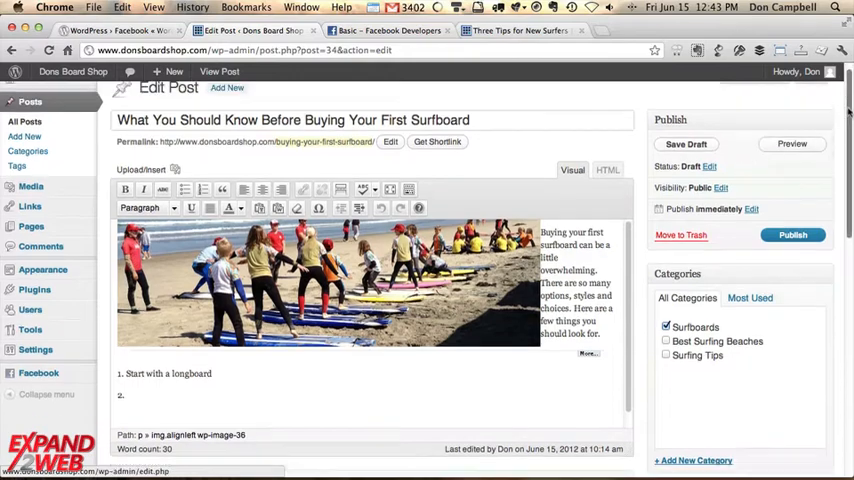
Mention the Expand2Web (2k likes) Facebook page via the Mention Facebook Pages box
scroll("down", 3)
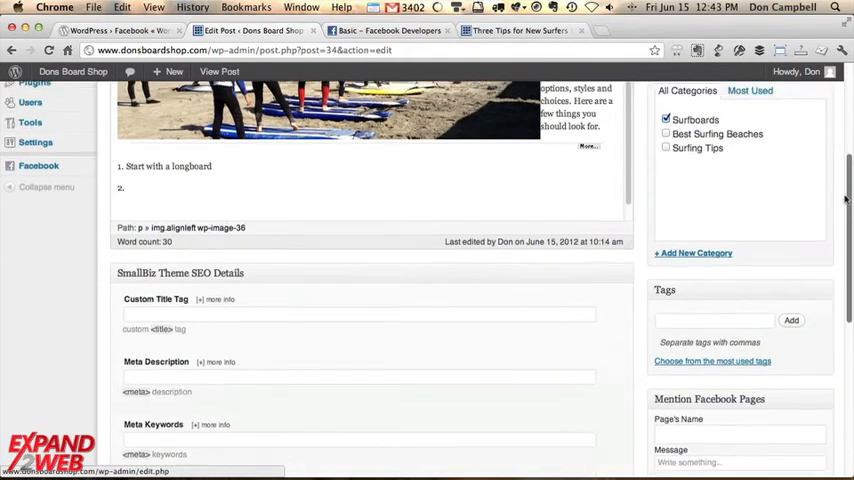
scroll("down", 3)
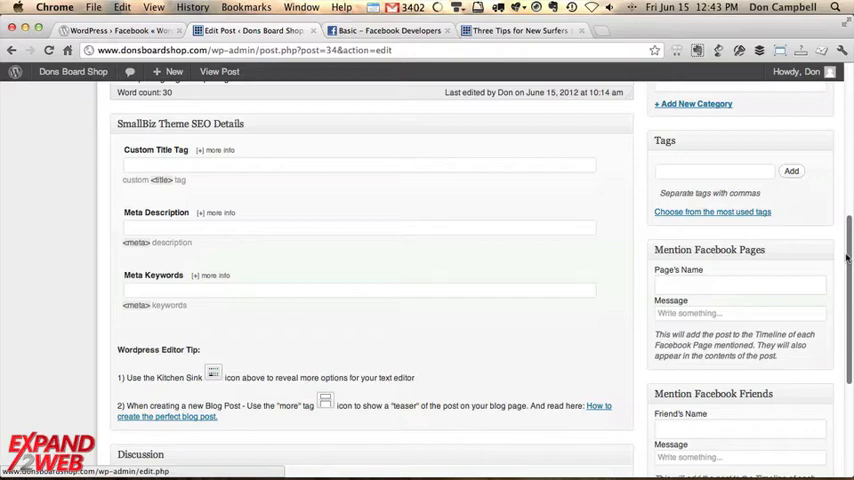
scroll("down", 3)
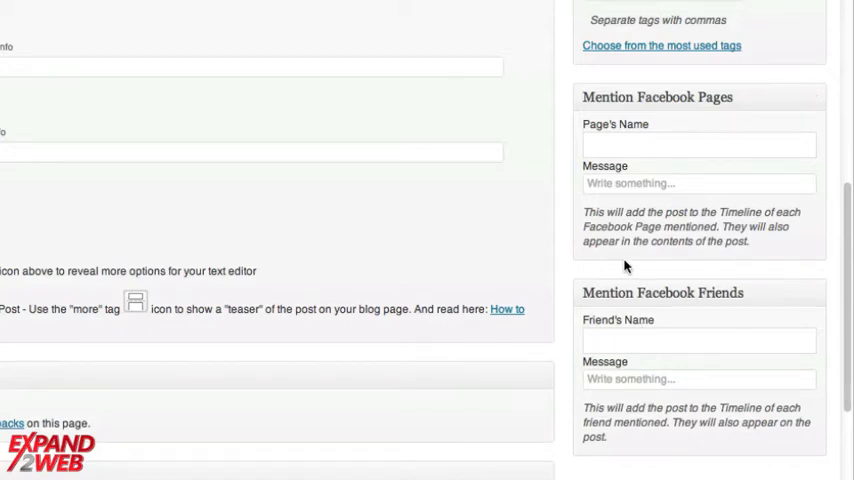
left_click(694, 145)
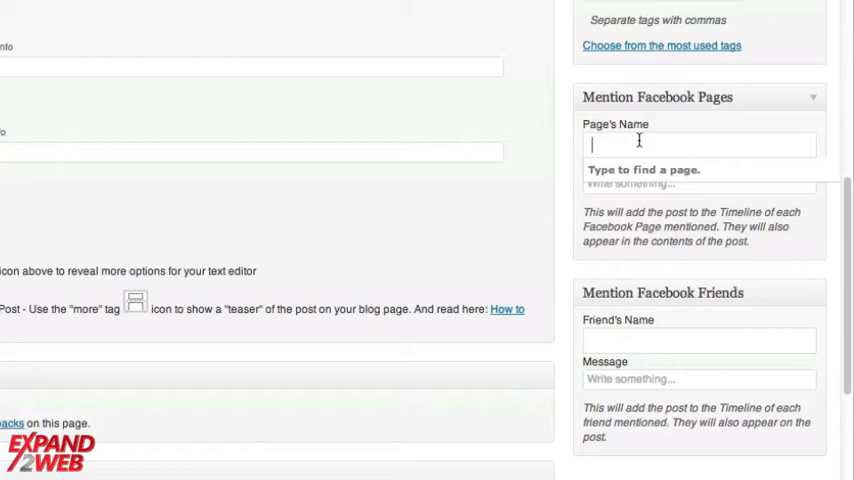
type("e")
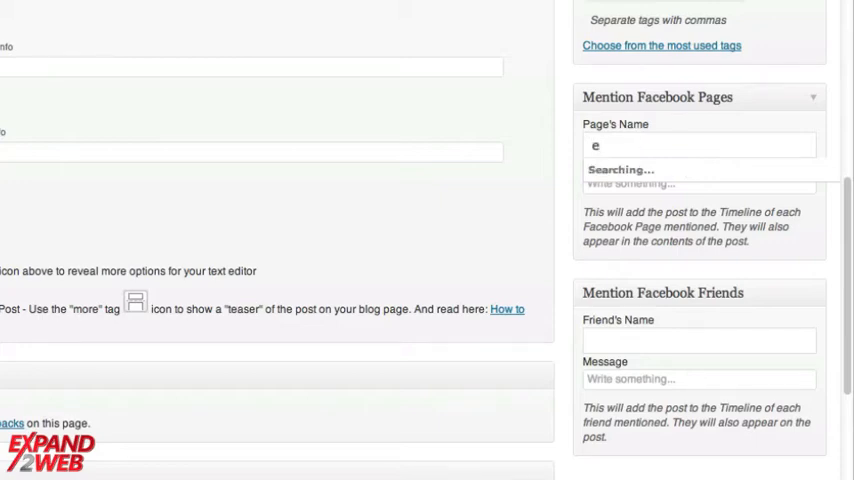
type("xpand2web")
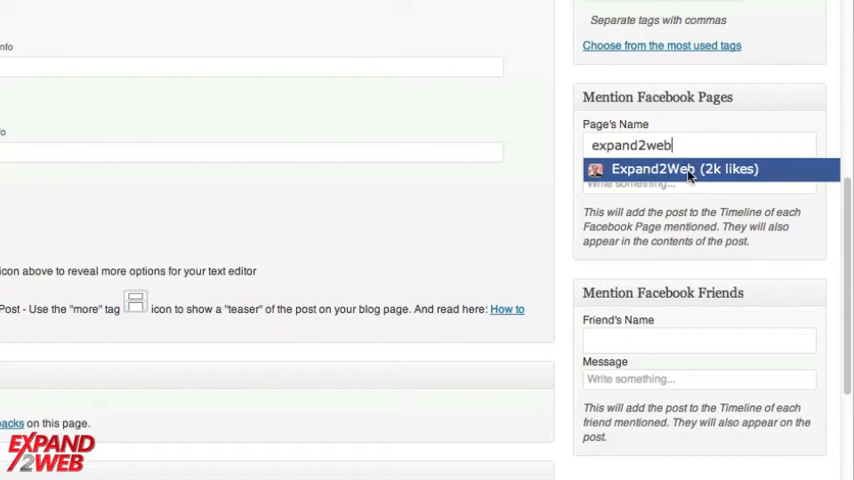
left_click(679, 169)
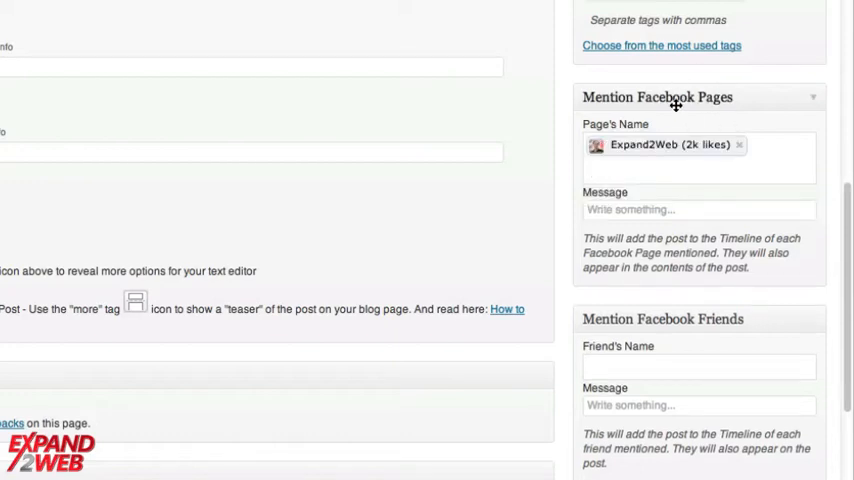
Start mentioning a friend by entering 'thomas'
left_click(699, 342)
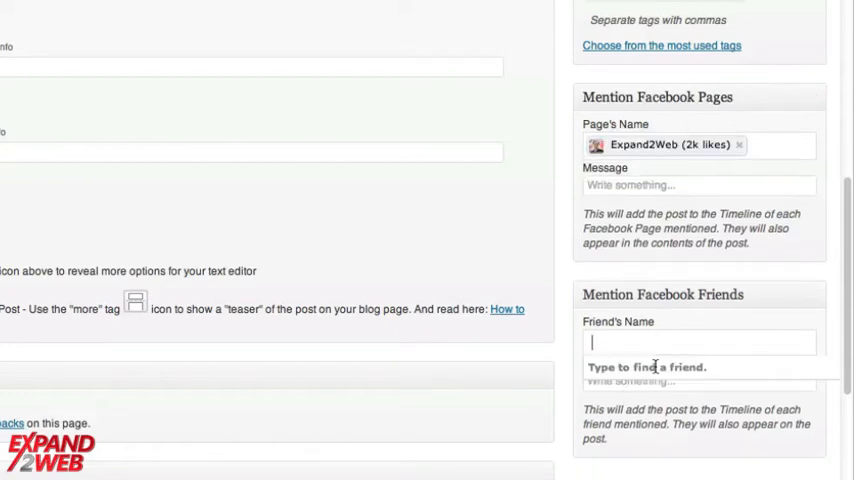
type("thomas")
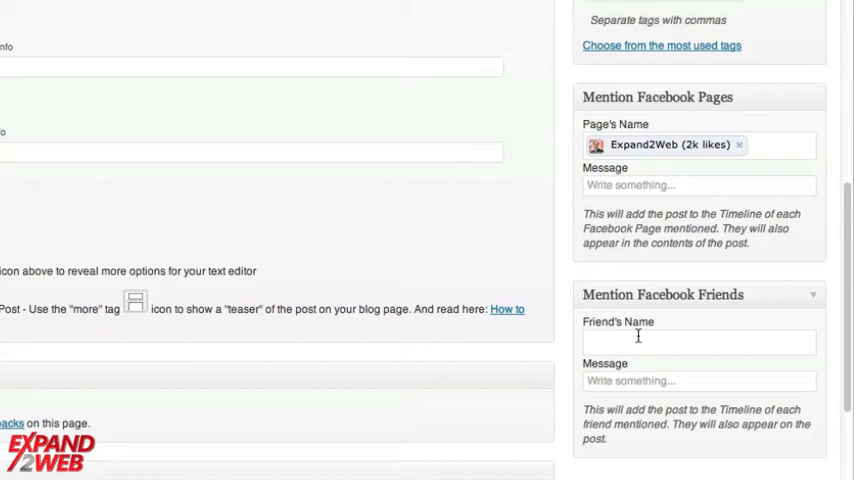
mouse_move(641, 336)
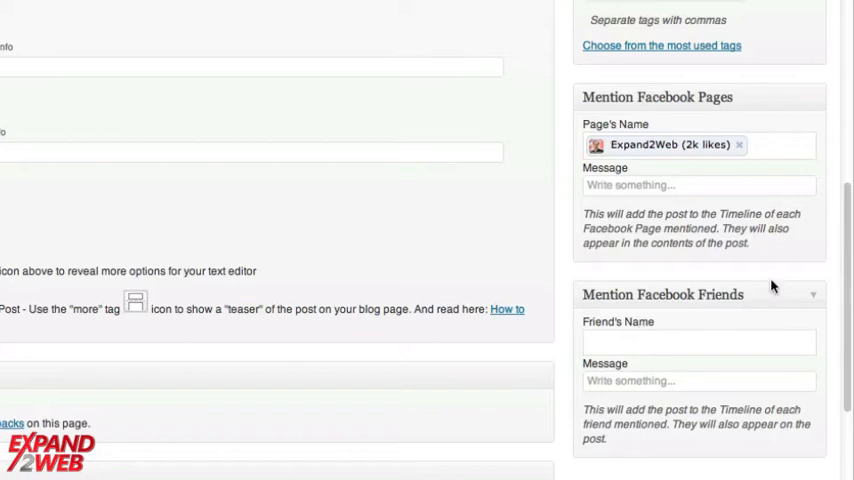
scroll("down", 3)
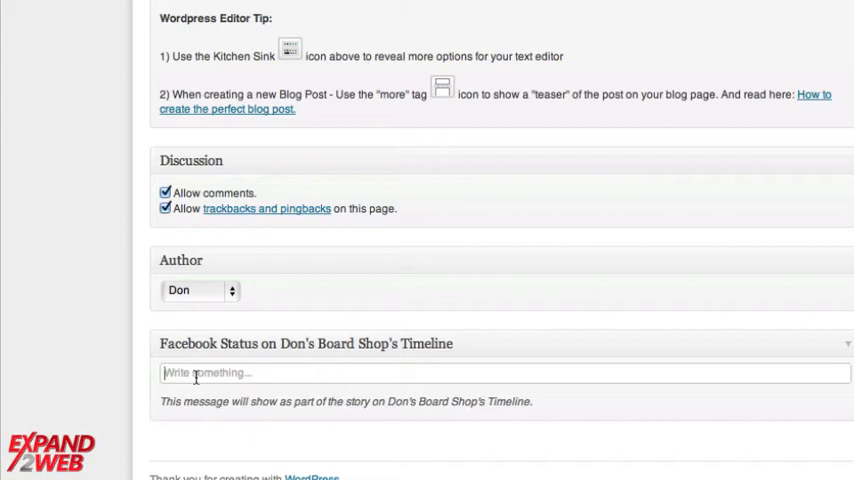
Enter 'Here is my latest blog post...' as the Timeline status message
type("Here is my")
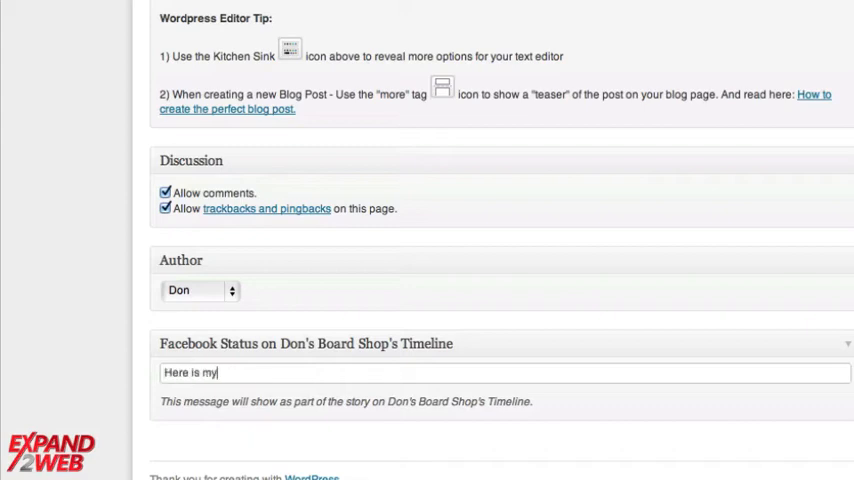
type("latest b")
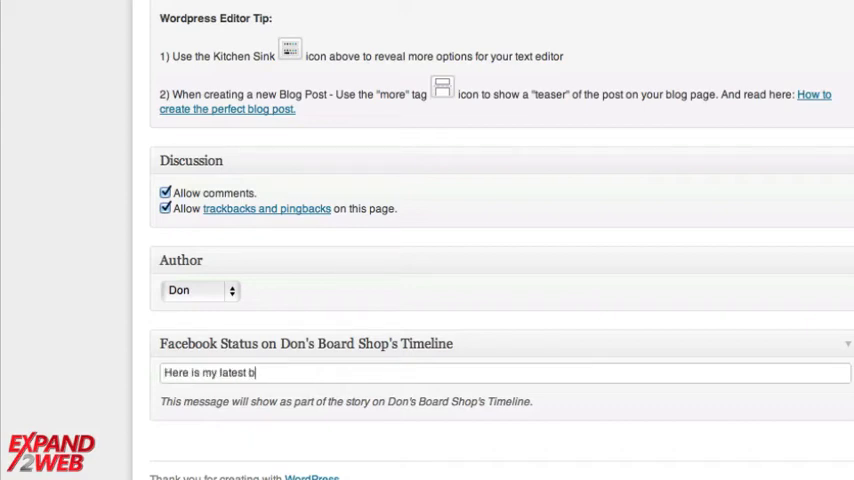
type("log post...")
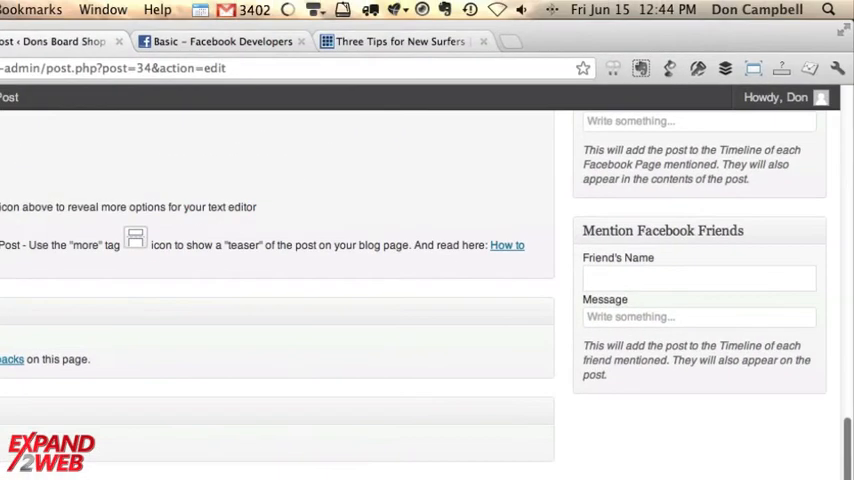
Publish the surfboard post and view it on the site
scroll("up", 3)
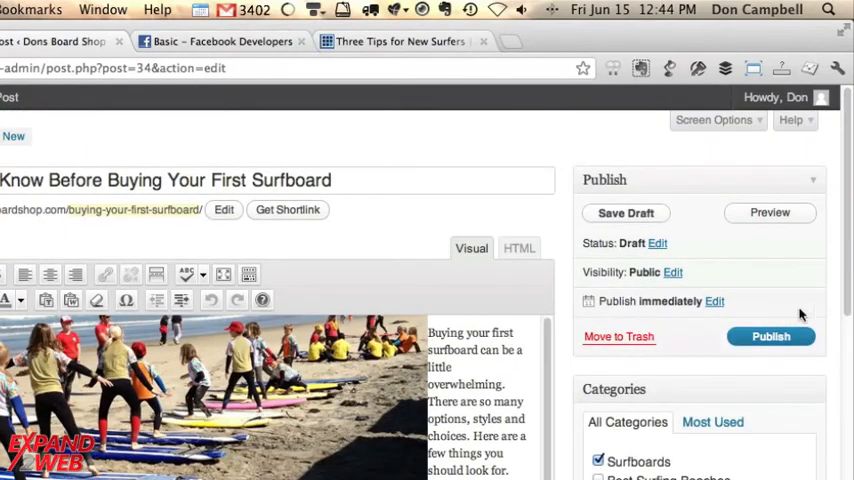
left_click(770, 336)
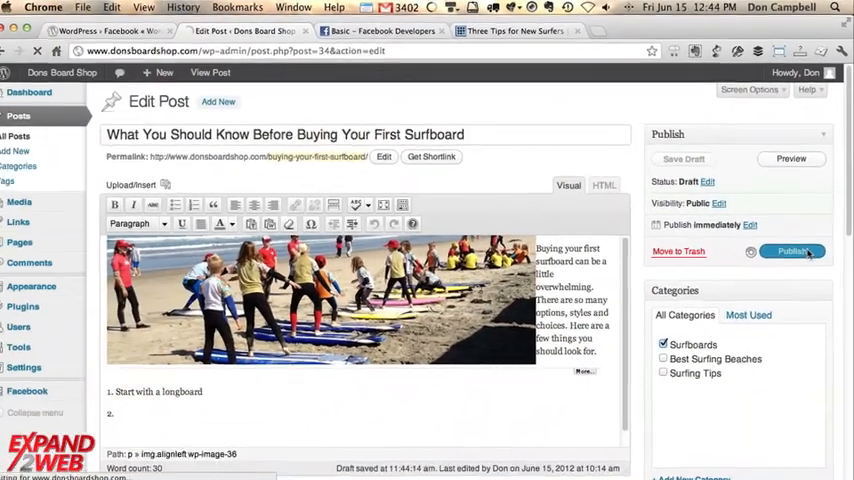
left_click(790, 251)
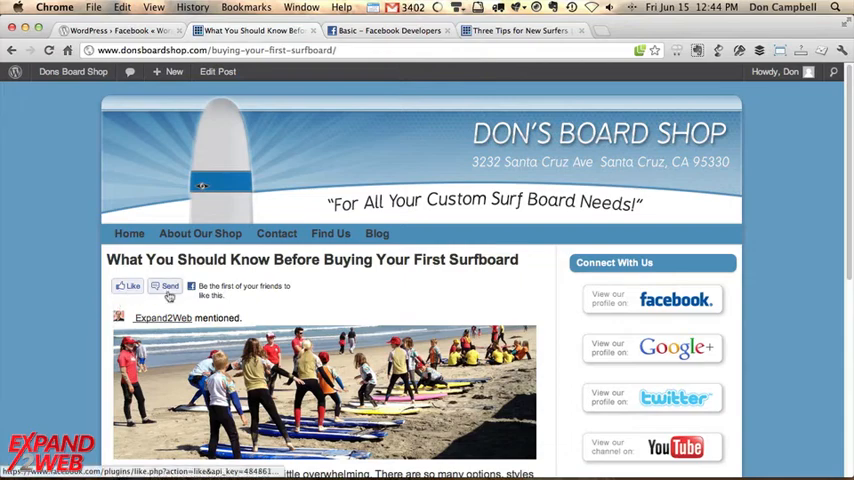
Scroll down the live post to see the Like button and Expand2Web mention
scroll("down", 3)
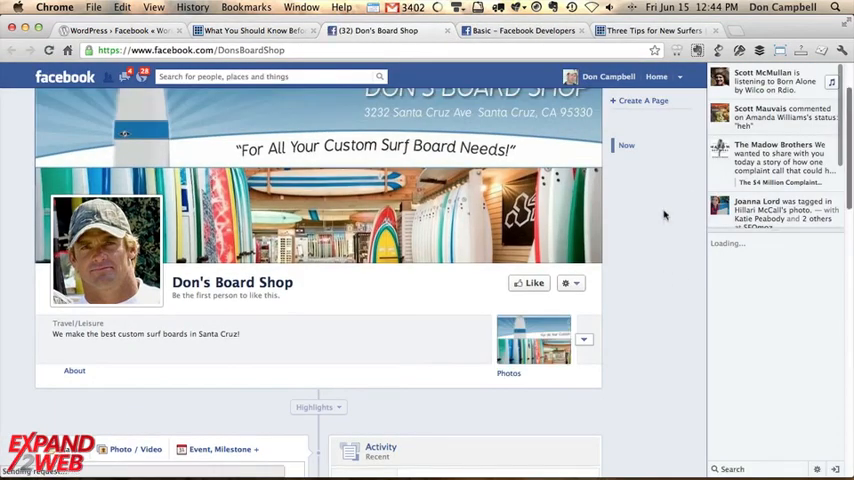
Scroll Don's Board Shop's Facebook timeline to find the new blog post story
scroll("down", 3)
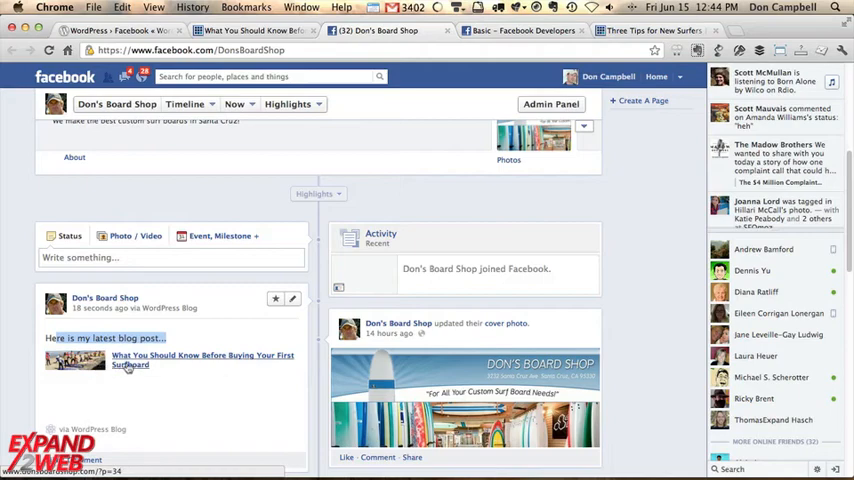
scroll("up", 3)
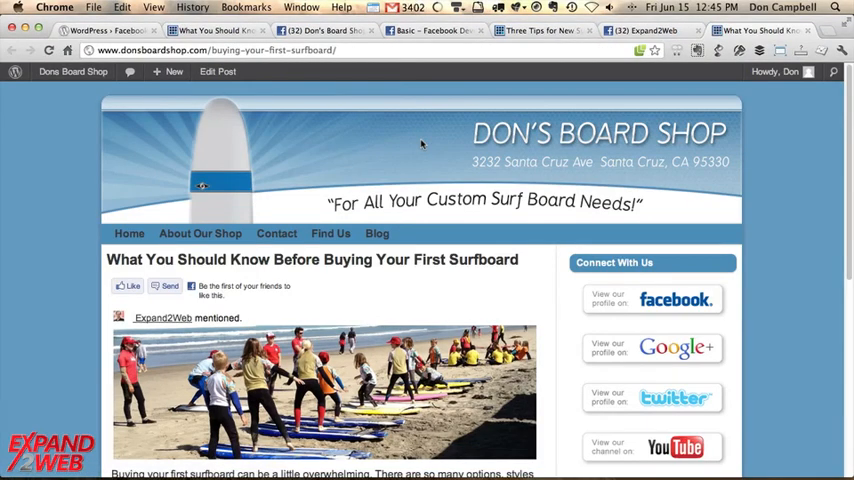
mouse_move(509, 110)
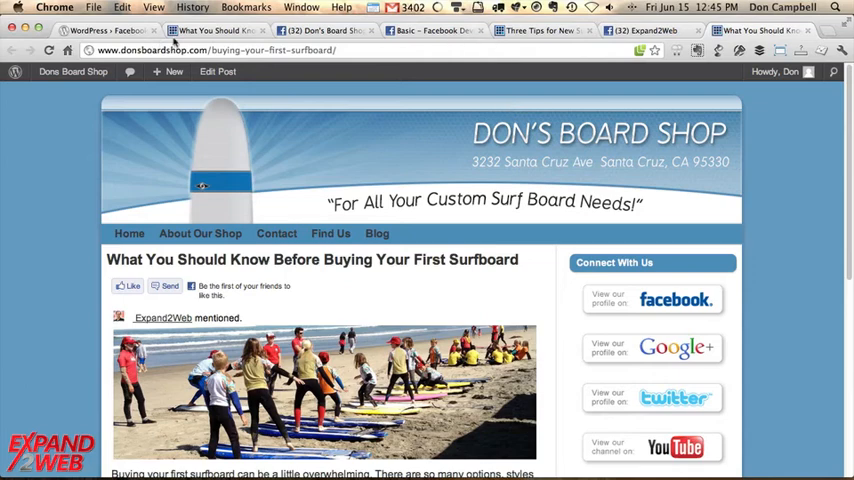
Go from the live post to the Dashboard and the Facebook plugin settings
scroll("down", 3)
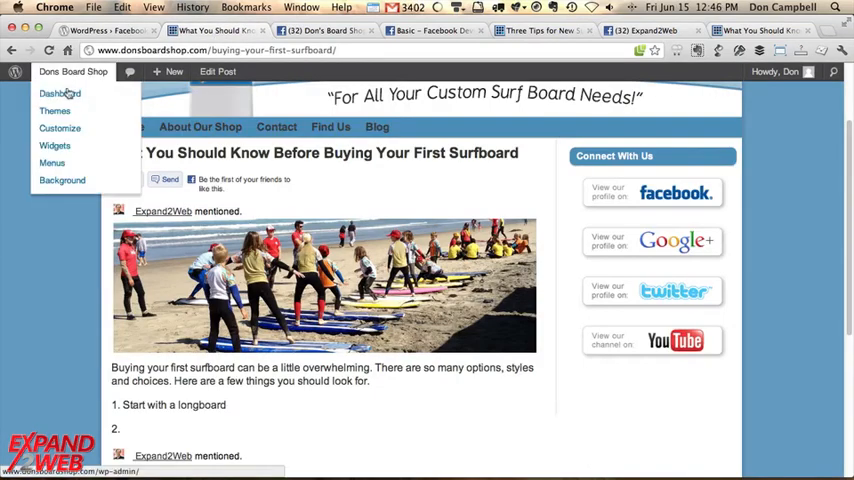
left_click(63, 89)
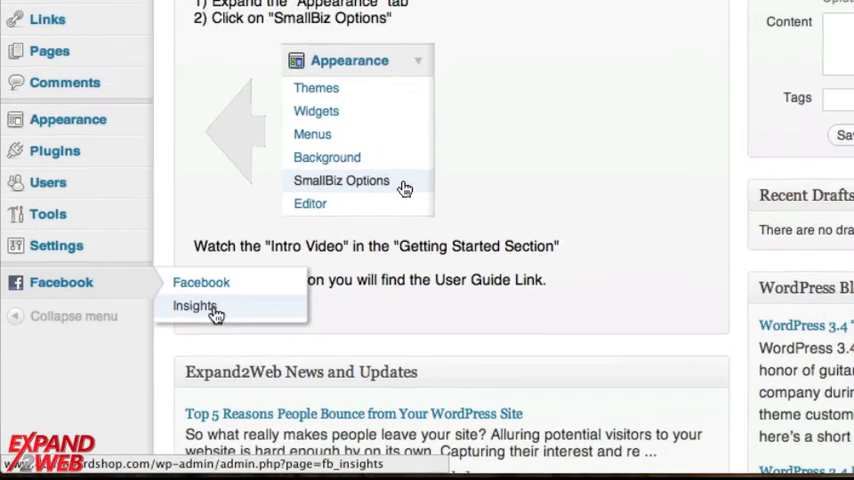
left_click(195, 305)
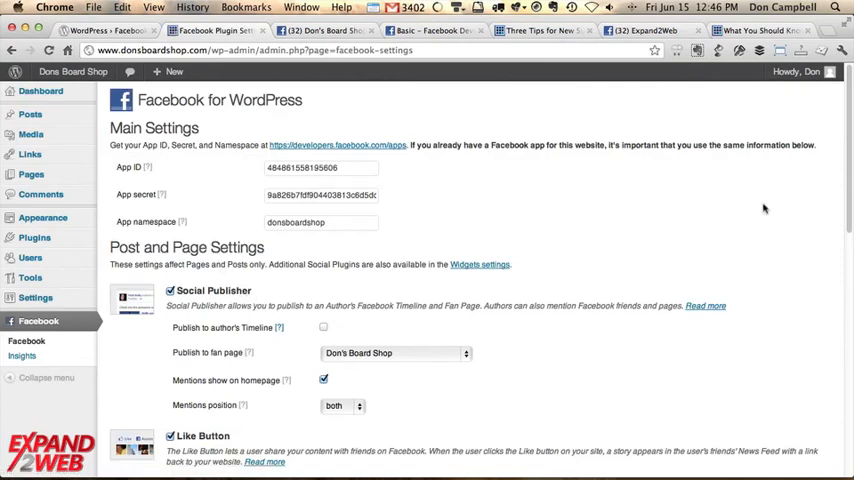
Set the Like Button action to 'recommend' in the Facebook plugin settings
scroll("down", 3)
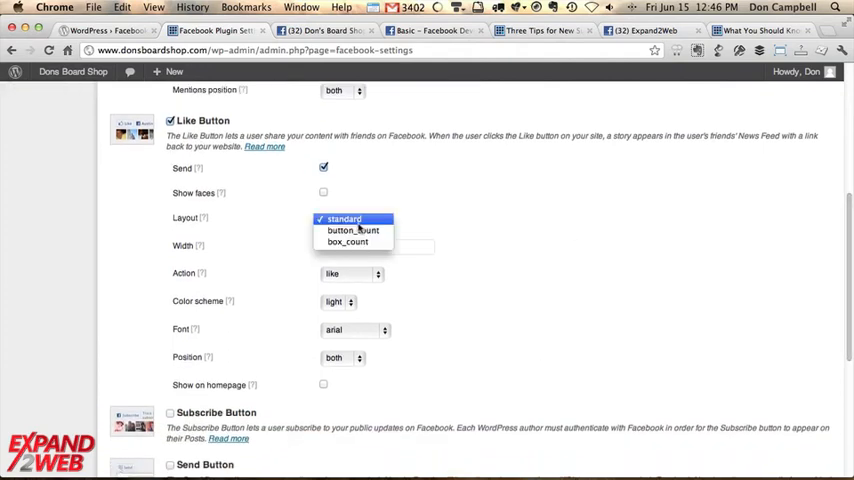
left_click(350, 273)
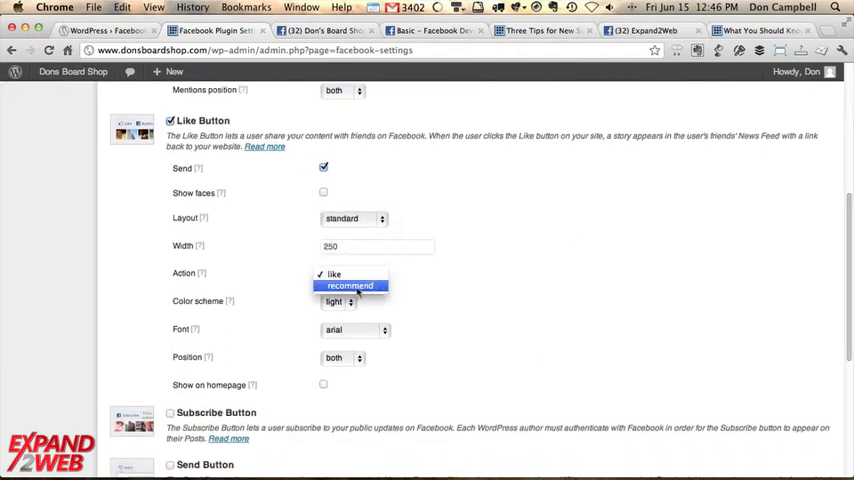
left_click(350, 286)
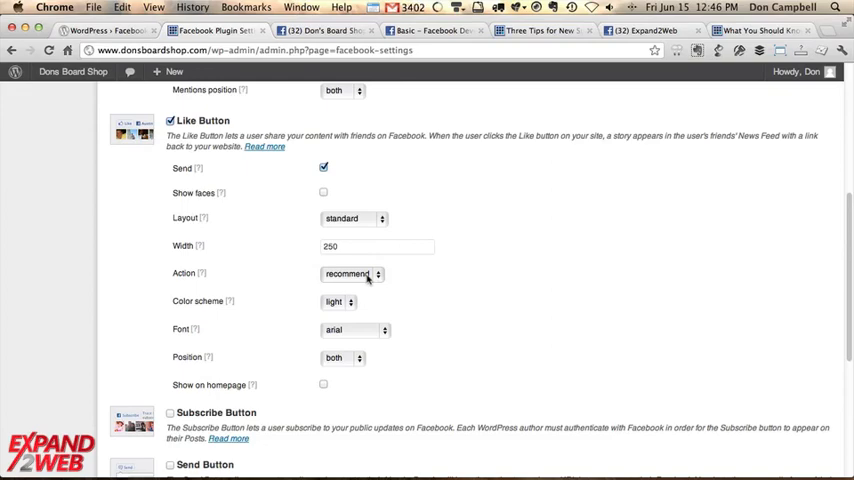
scroll("down", 3)
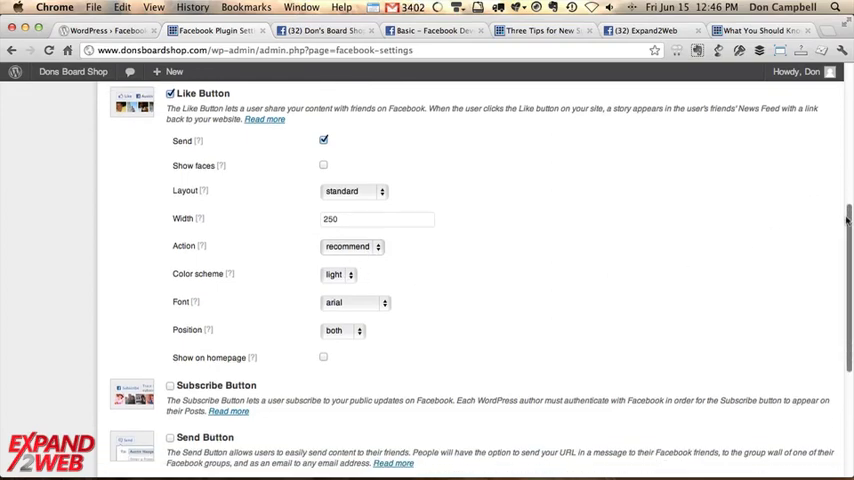
scroll("down", 3)
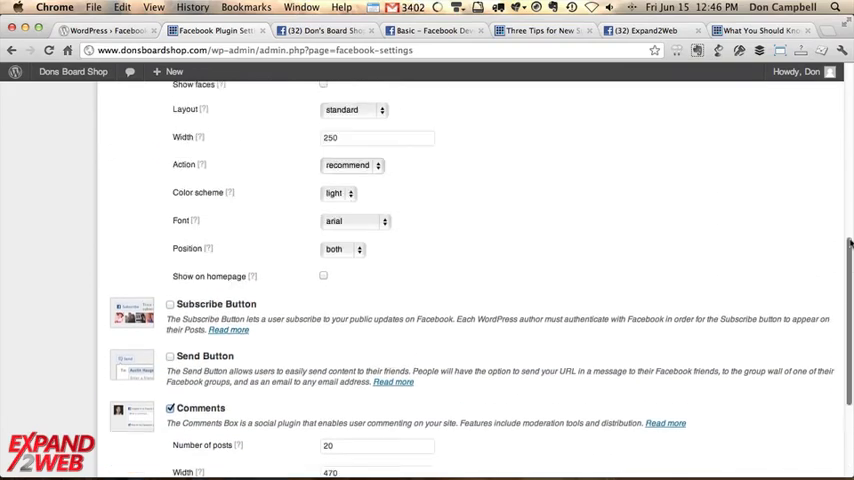
scroll("up", 3)
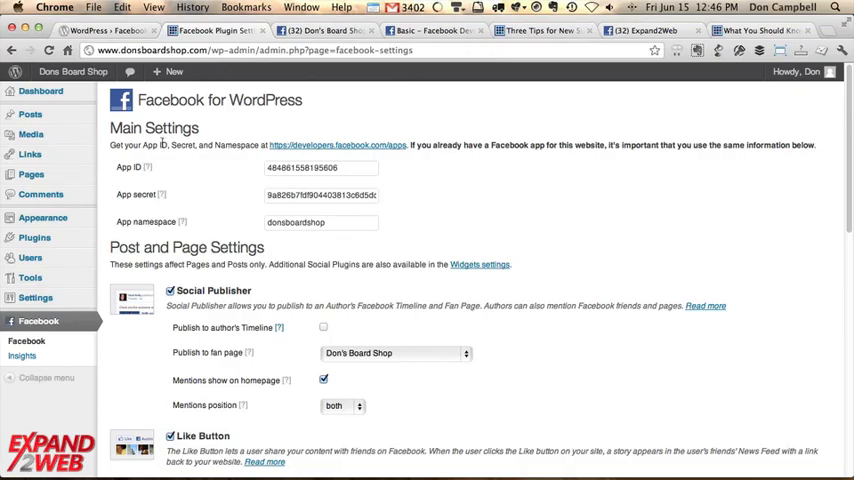